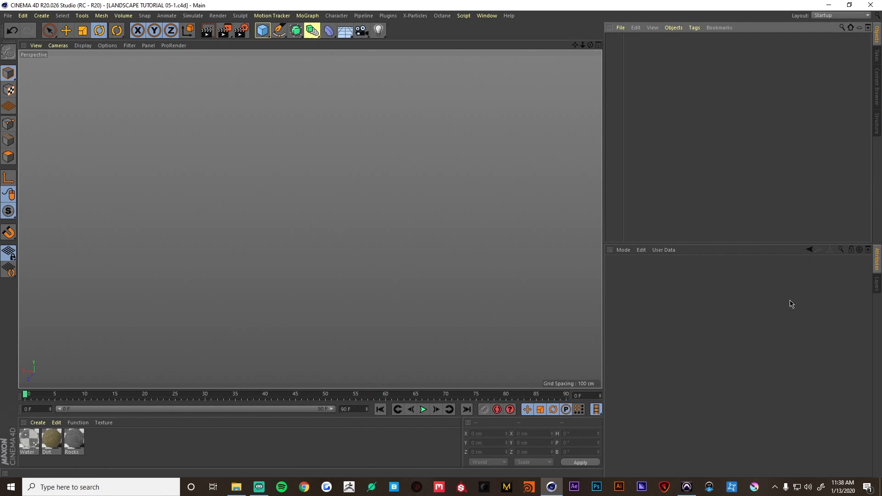
mouse_move(656, 354)
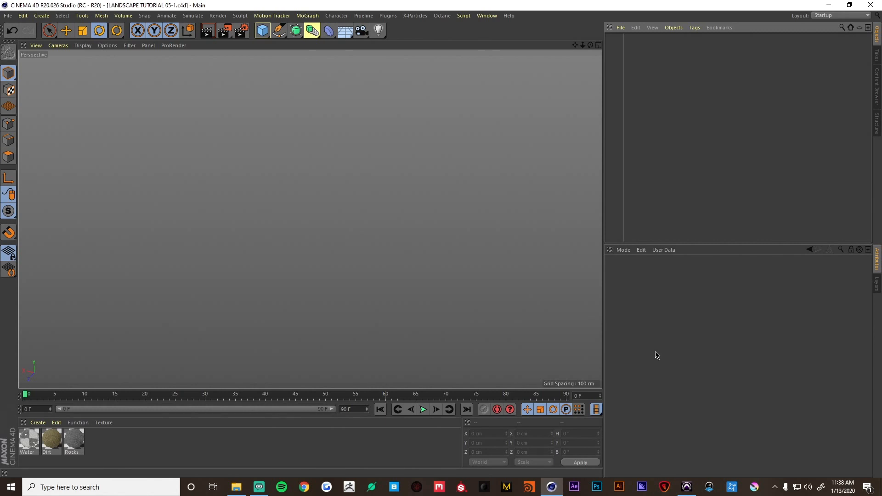
mouse_move(638, 384)
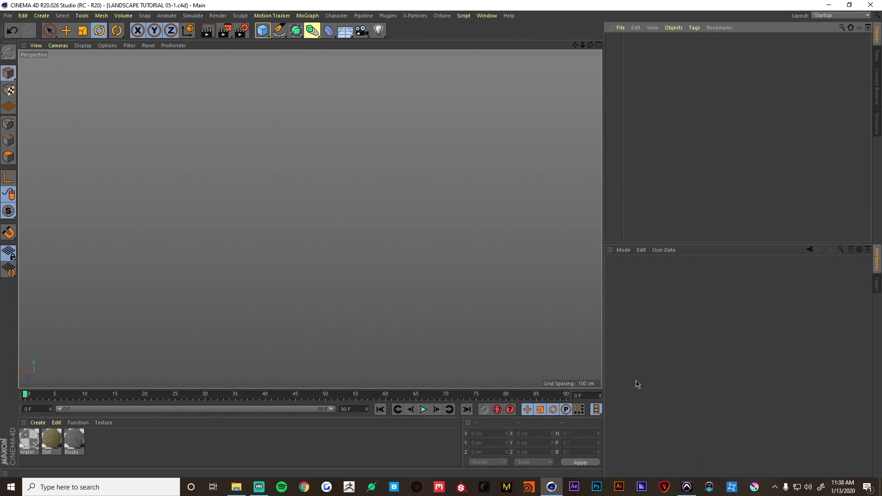
mouse_move(52, 454)
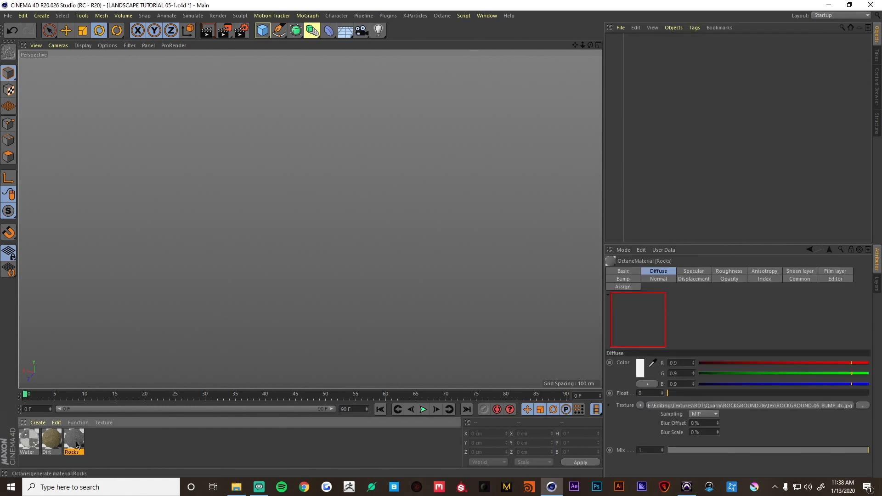
- Review the Rocks and Water materials, then add a 4000 cm plane with 200 segments
double_click(72, 439)
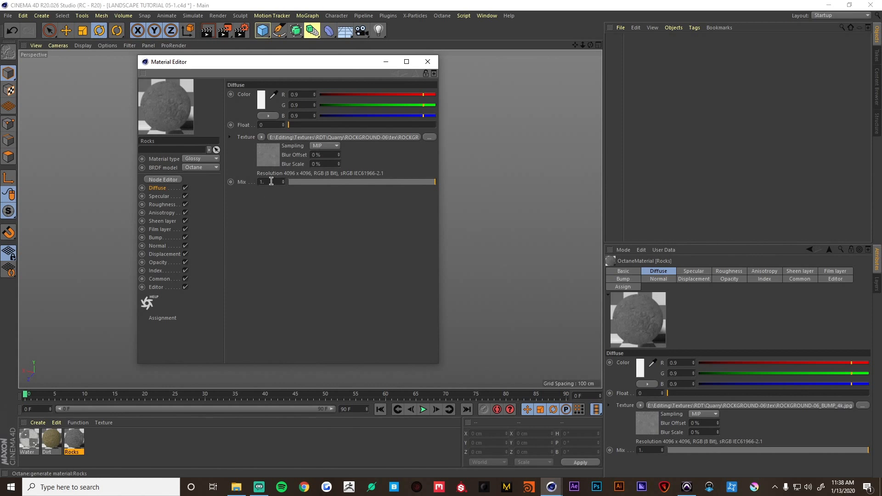
mouse_move(329, 139)
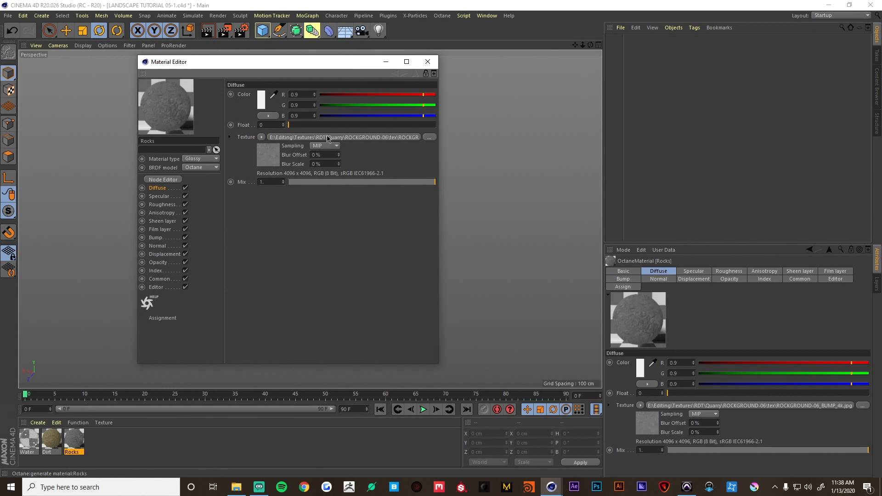
mouse_move(325, 140)
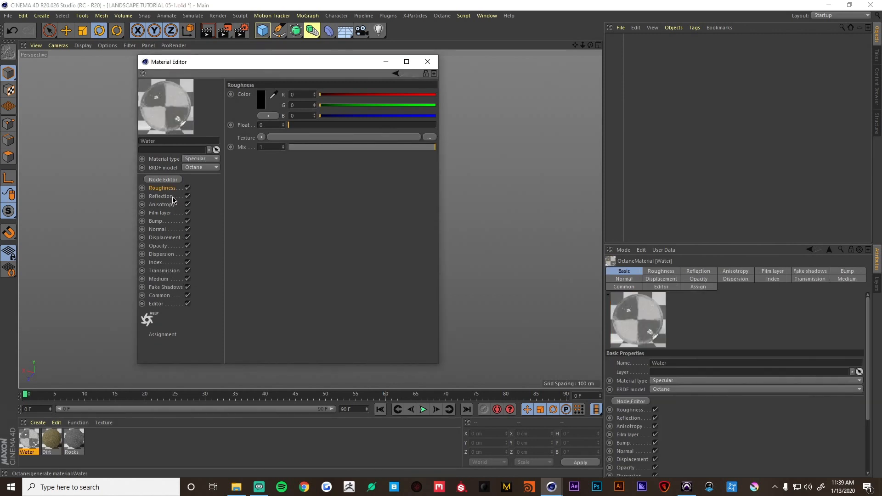
left_click(427, 61)
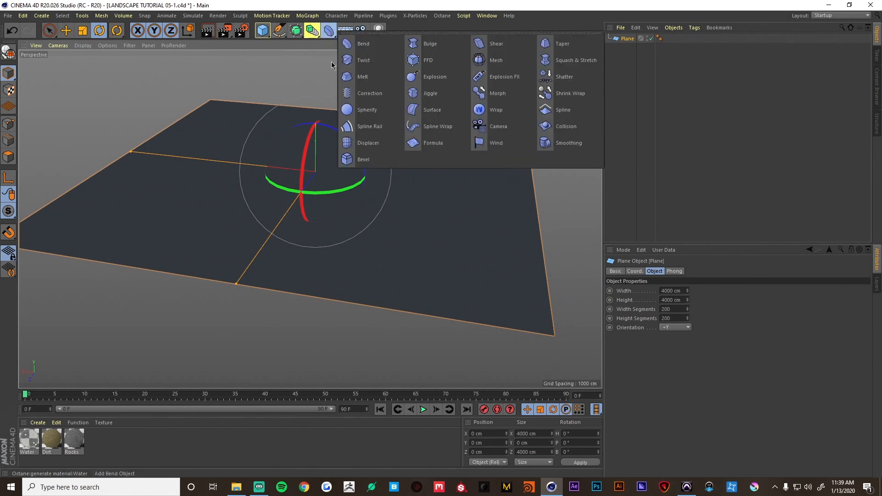
- Add a Displacer under the plane driven by a Noise shader at 7000% global scale
left_click(368, 143)
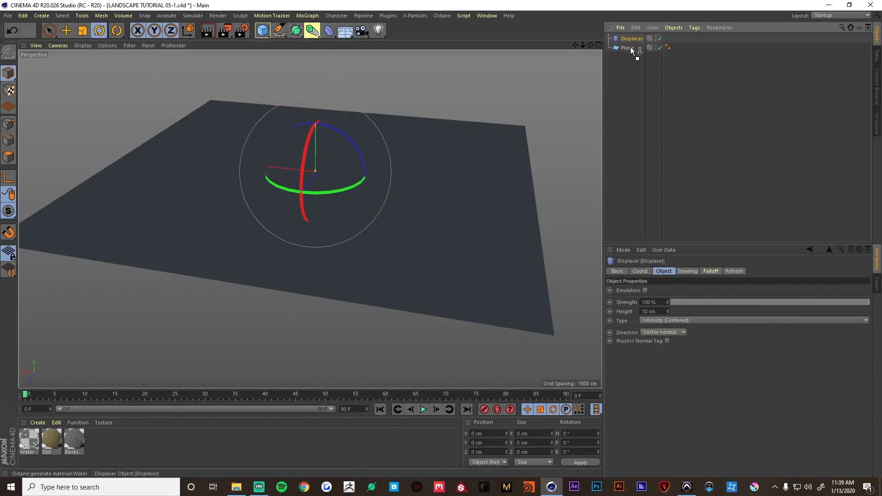
left_click(688, 271)
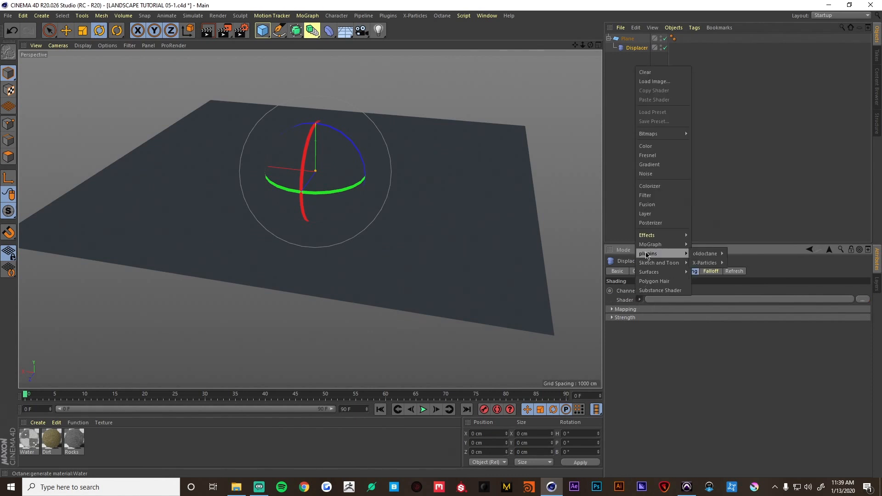
left_click(645, 173)
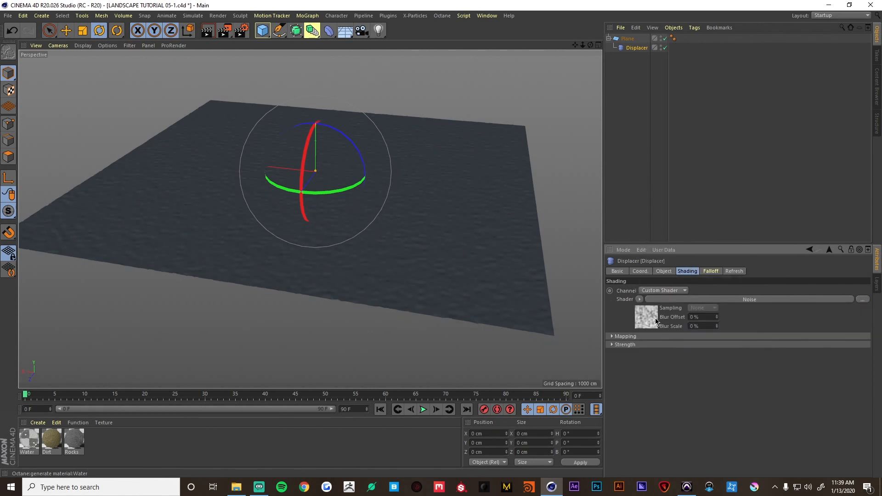
left_click(645, 314)
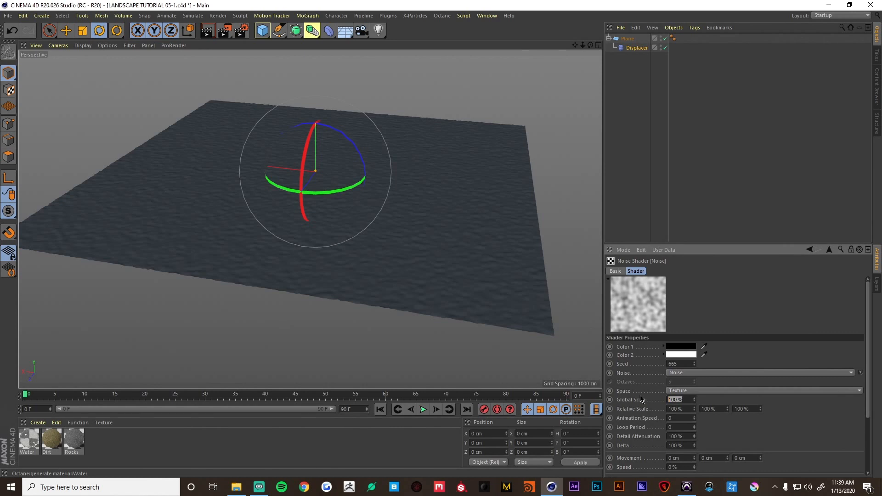
type("7000")
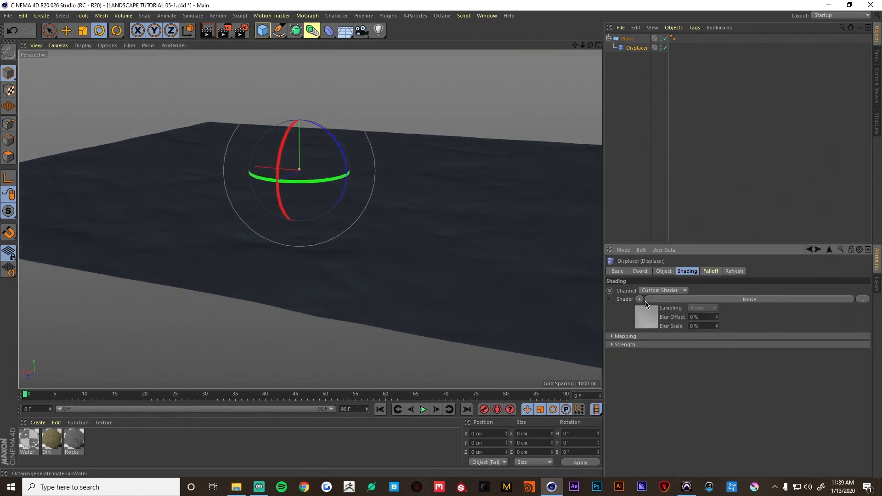
- Raise the displacer height to about 154 cm for rugged terrain
left_click(664, 270)
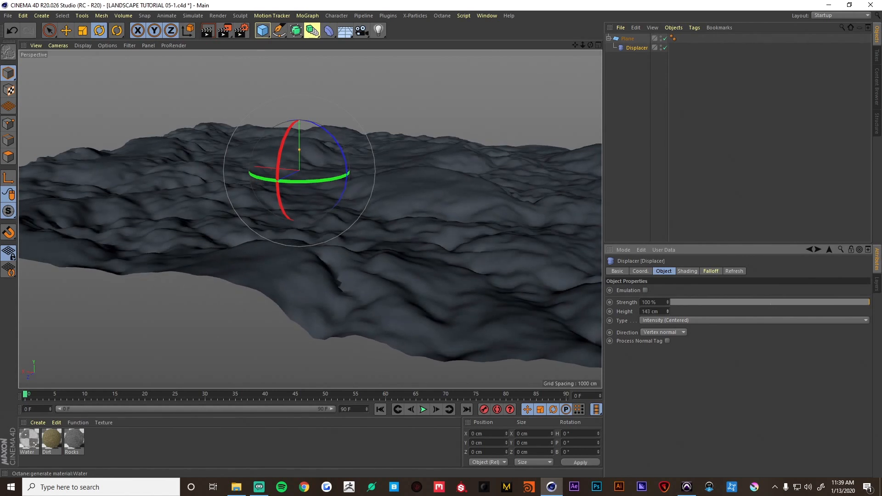
left_click(650, 311)
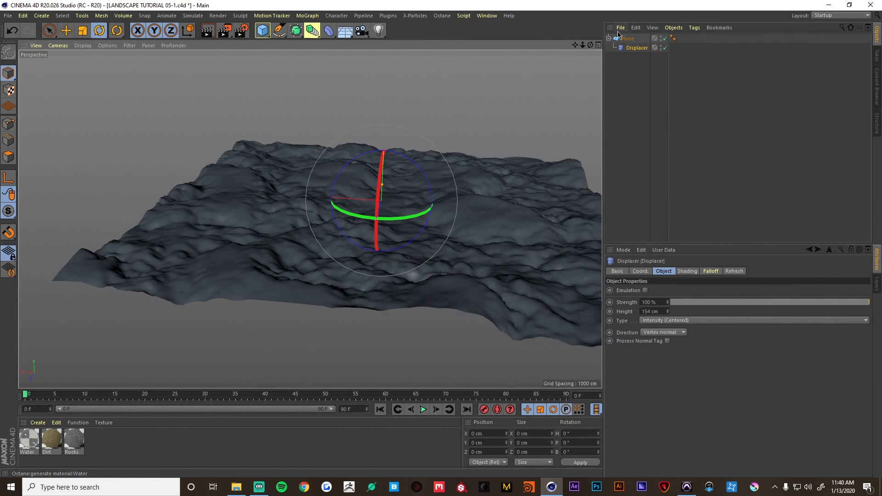
- Add a second 4000 cm flat plane and lower it about 43 cm into the terrain as water
left_click(262, 30)
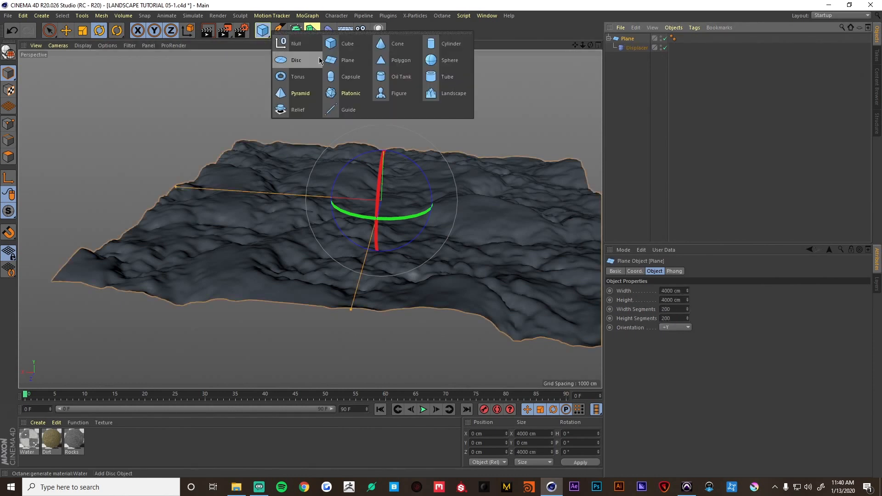
left_click(347, 61)
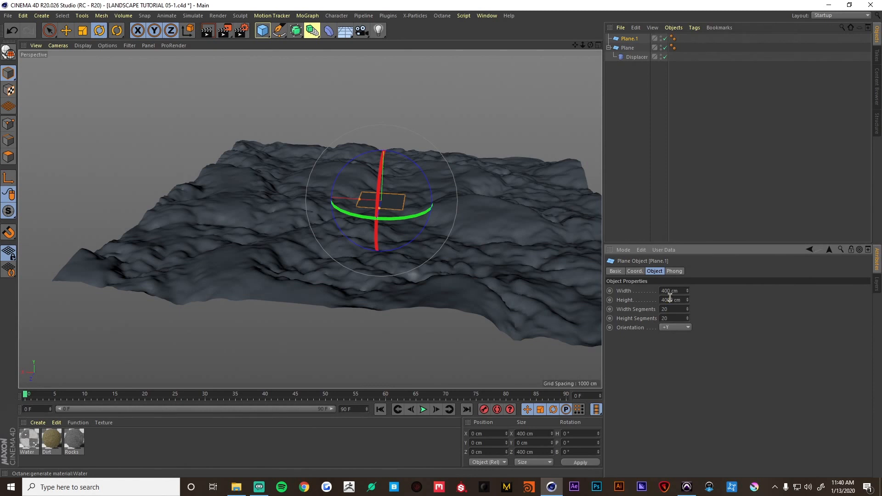
type("4000")
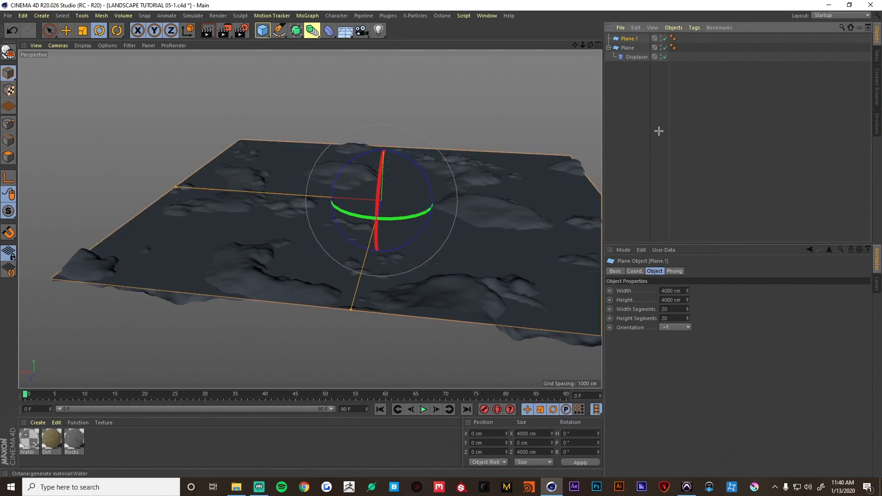
left_click(65, 30)
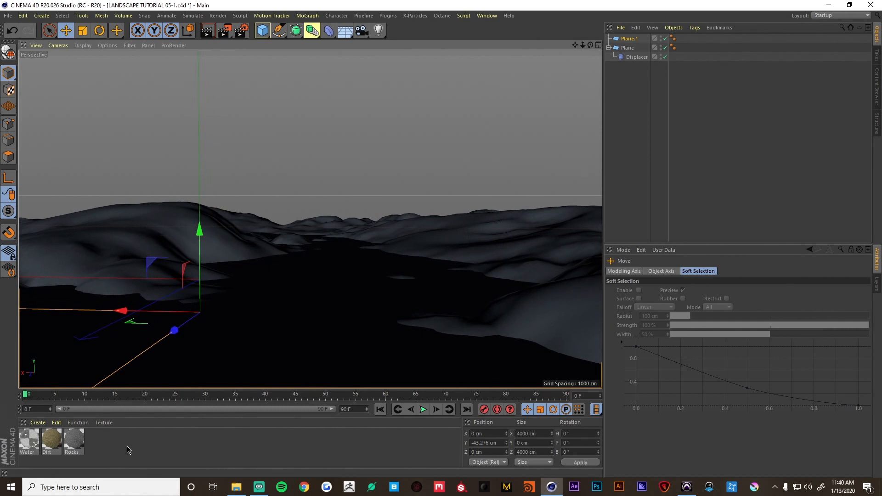
- Start the Octane Live Viewer and add an HDRI Environment sky to the scene
left_click(442, 16)
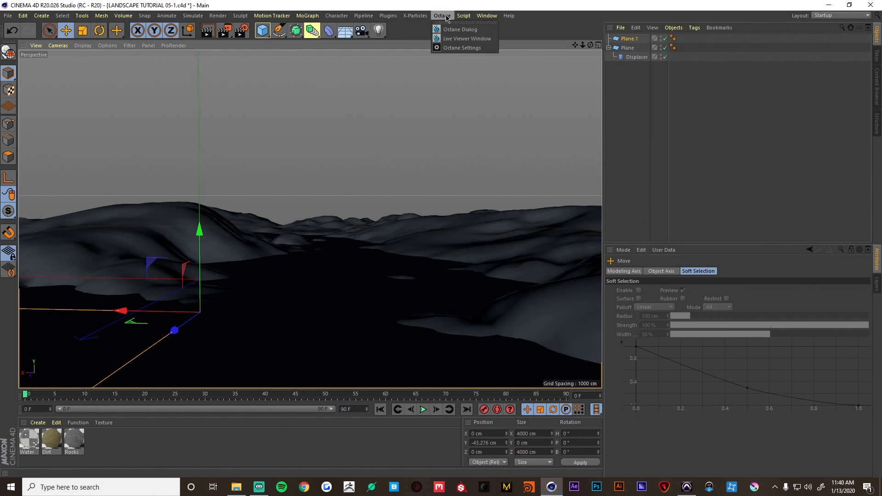
left_click(467, 39)
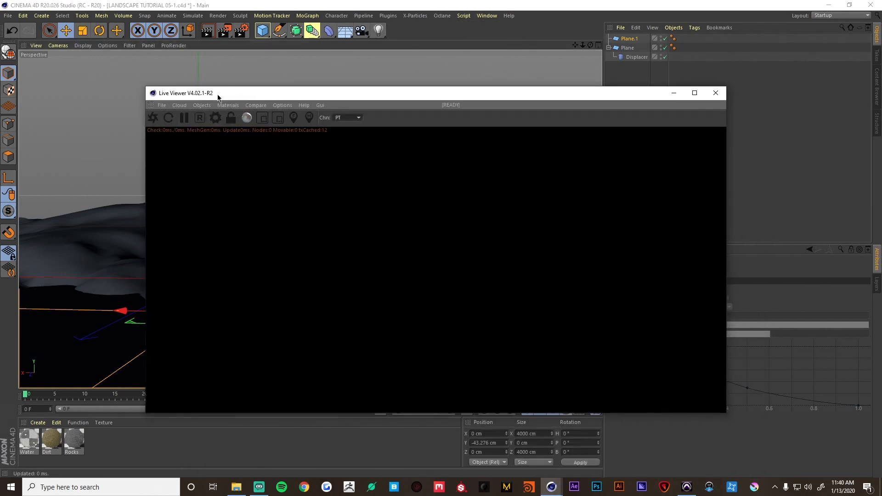
left_click_drag(184, 93, 376, 195)
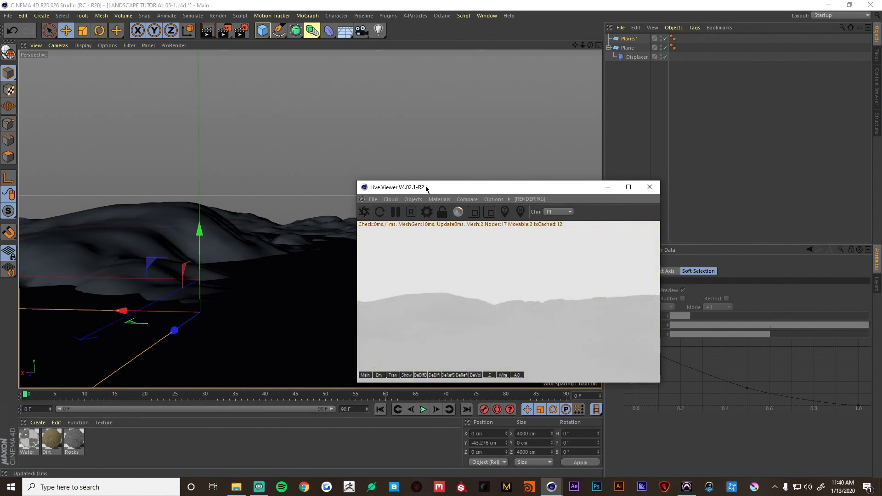
left_click(542, 180)
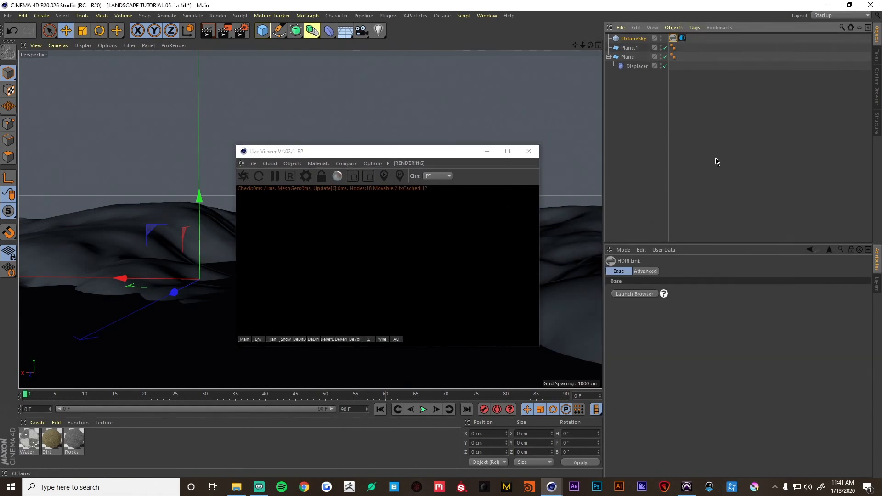
- Load an HDR into the sky's ImageTexture and rotate it so clouds sit above the hills
left_click(633, 38)
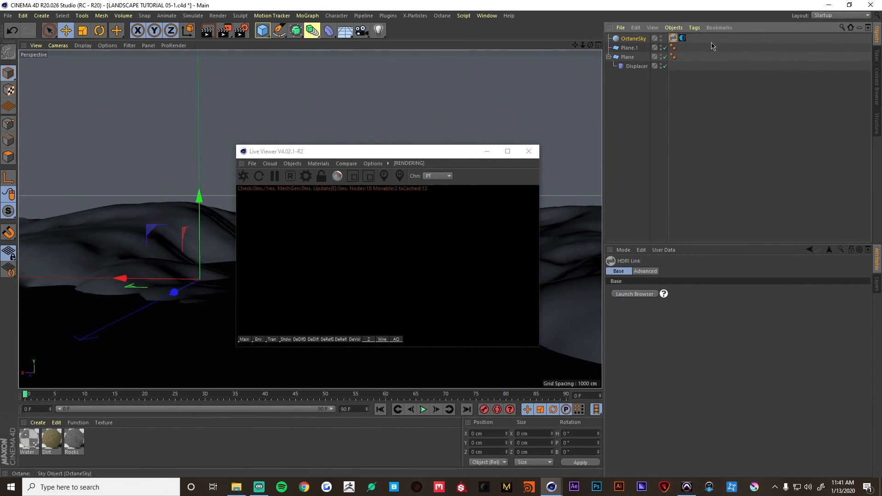
left_click(683, 37)
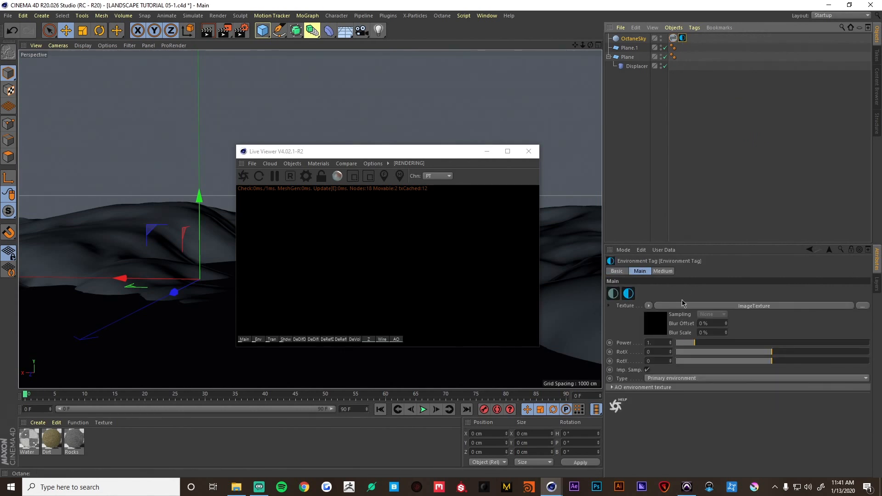
left_click(682, 38)
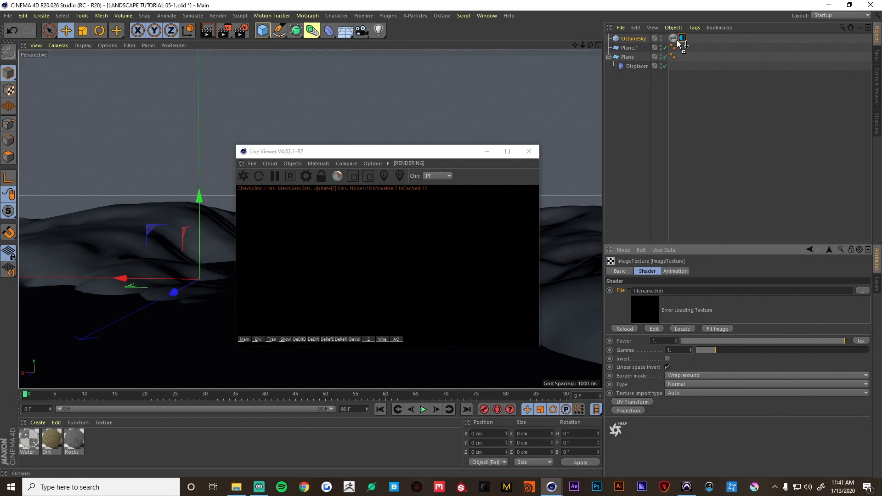
left_click(634, 294)
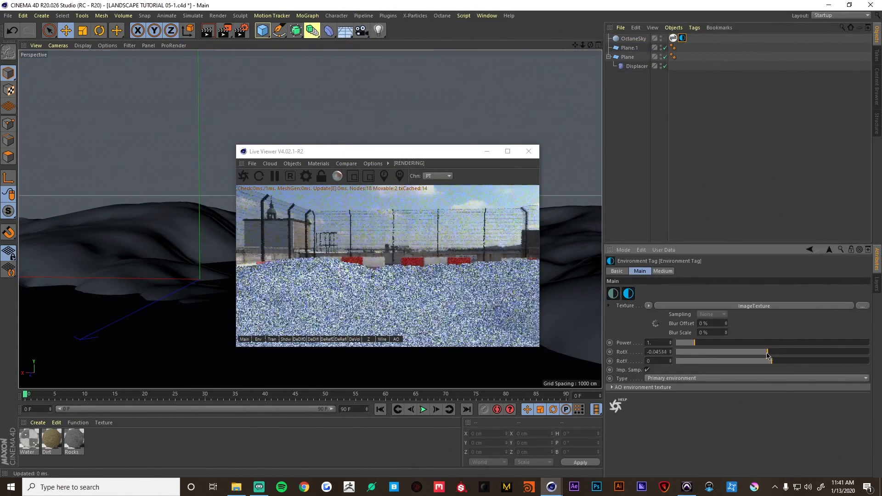
left_click_drag(768, 352, 782, 361)
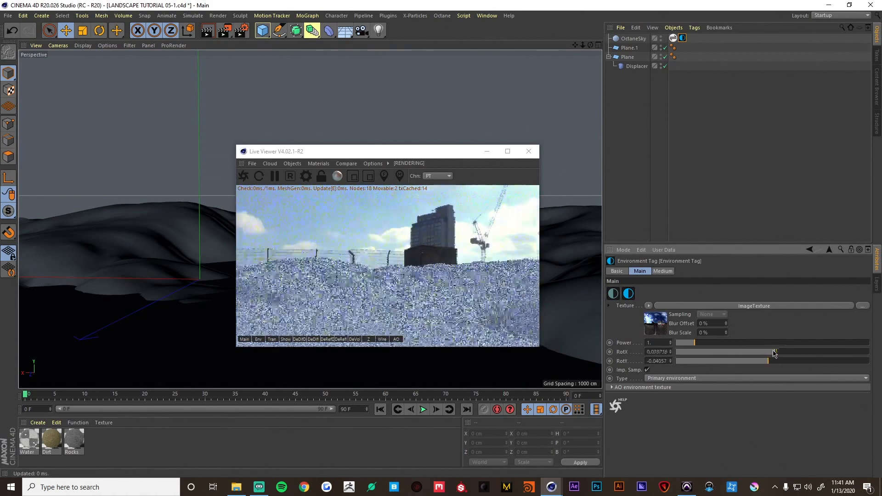
left_click_drag(771, 352, 799, 352)
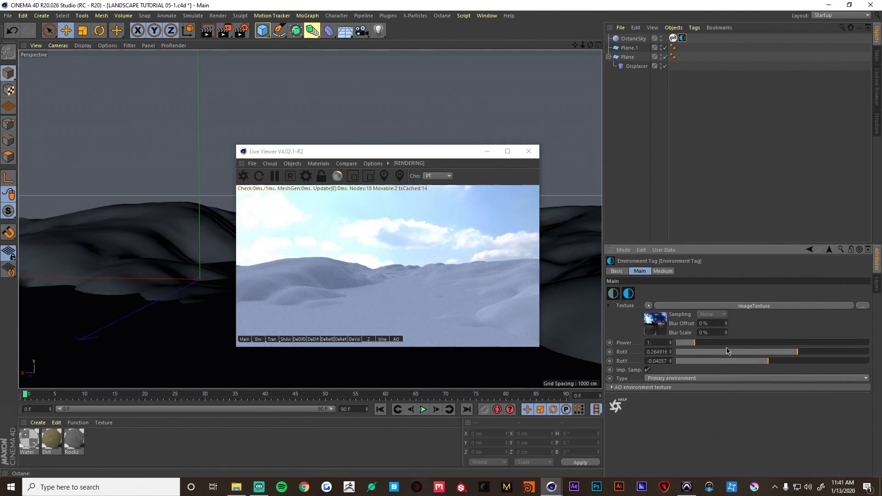
left_click(293, 164)
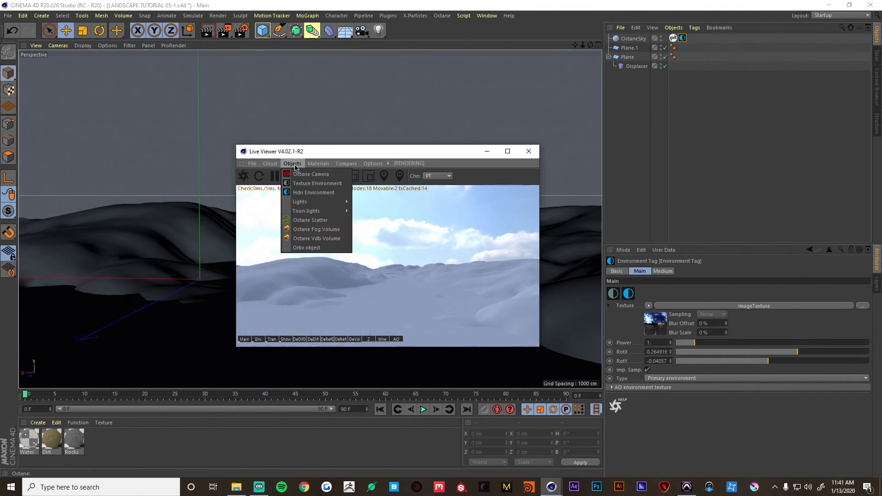
left_click(310, 174)
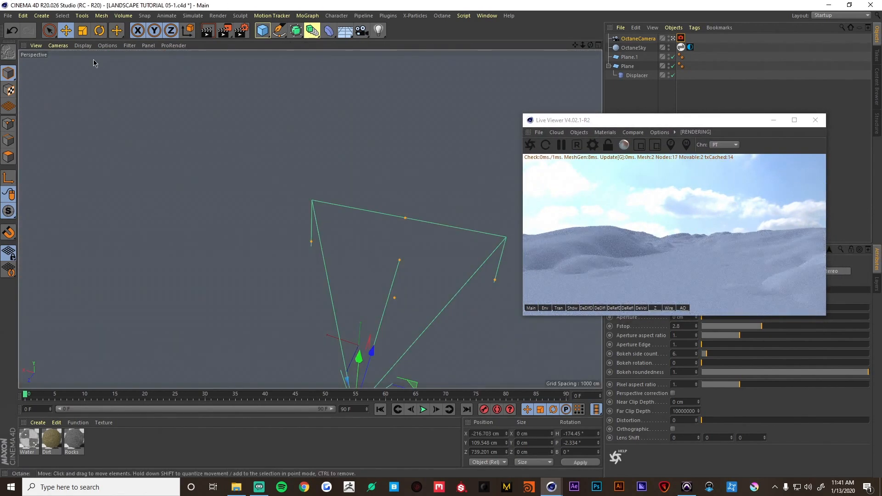
left_click(57, 46)
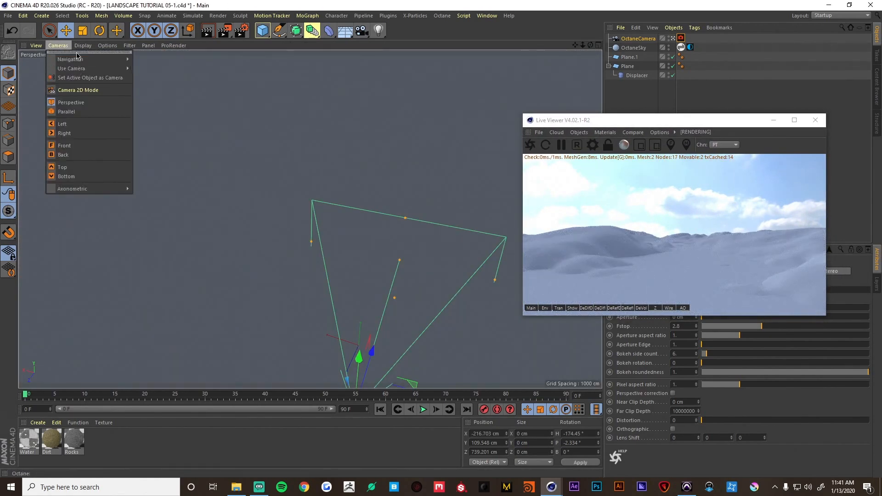
mouse_move(77, 90)
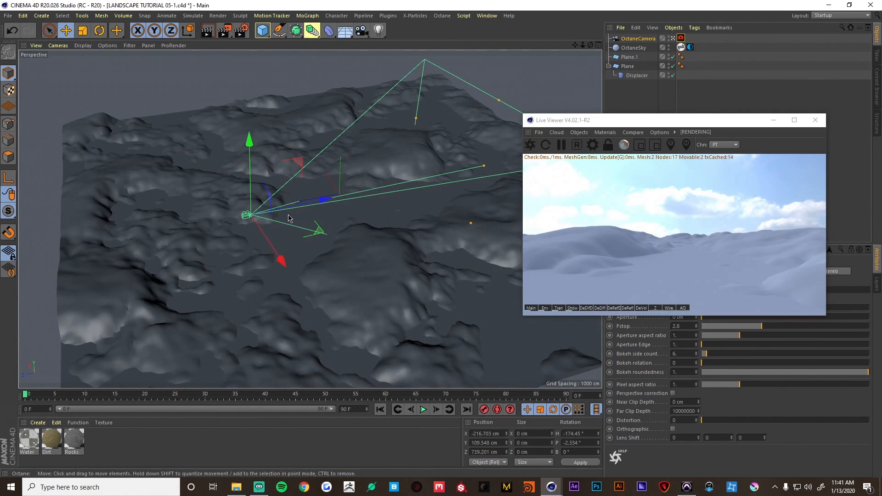
left_click_drag(287, 218, 427, 179)
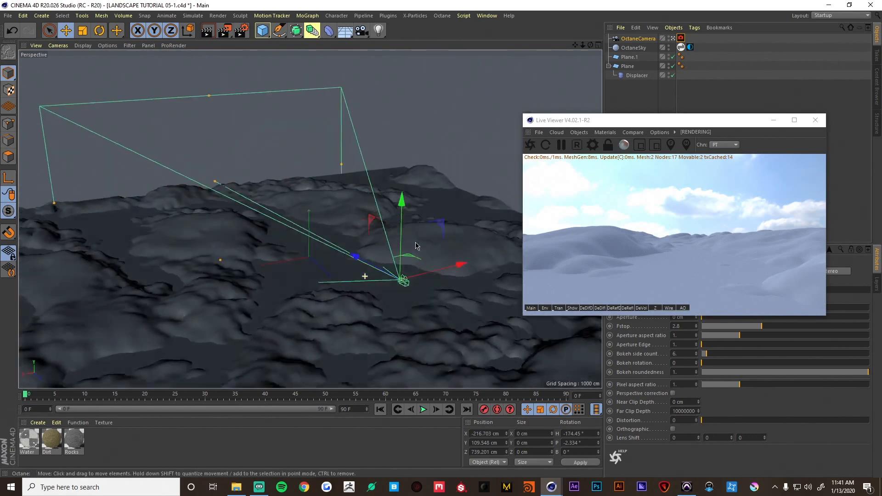
left_click_drag(416, 246, 346, 285)
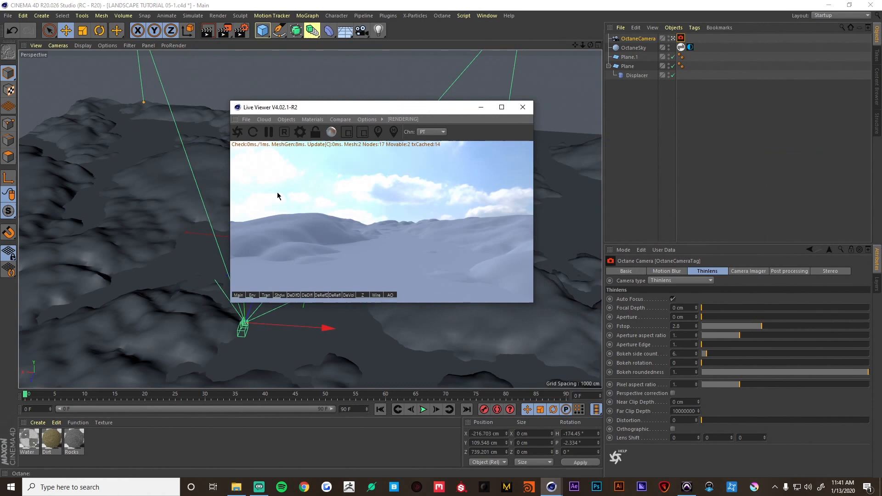
- Enable the Octane camera imager and raise highlight compression to about 0.97
left_click(748, 271)
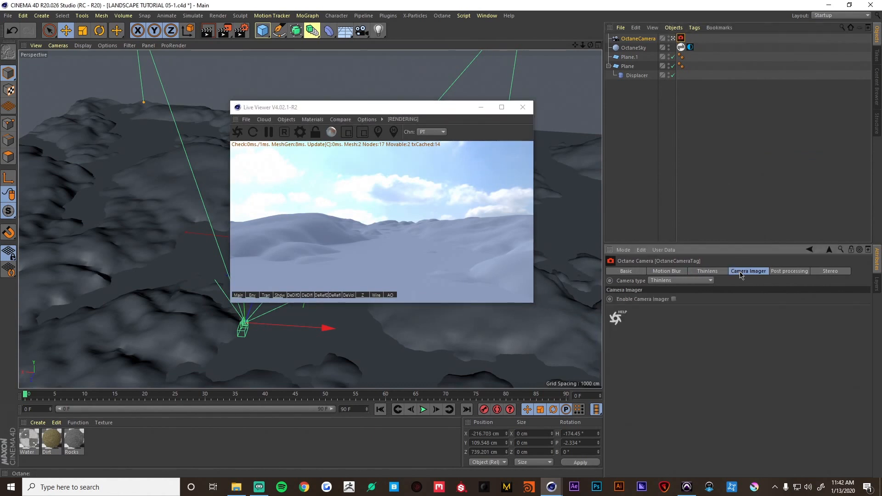
left_click(673, 298)
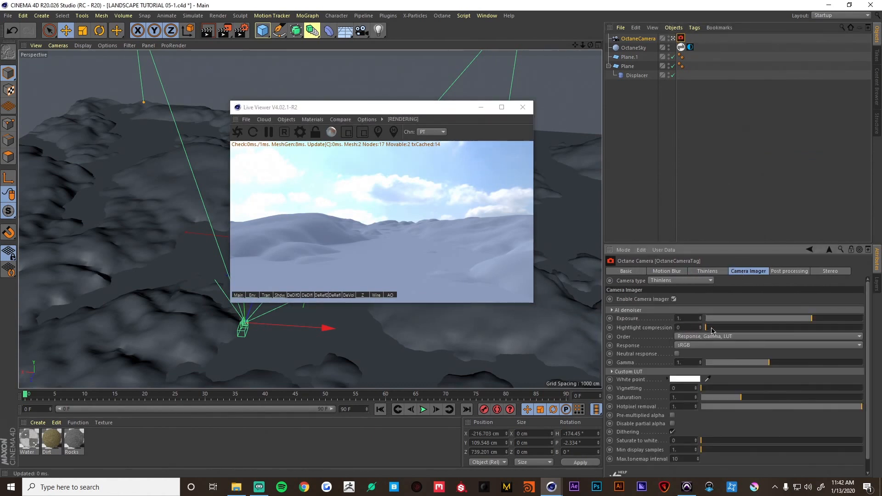
left_click_drag(707, 327, 855, 327)
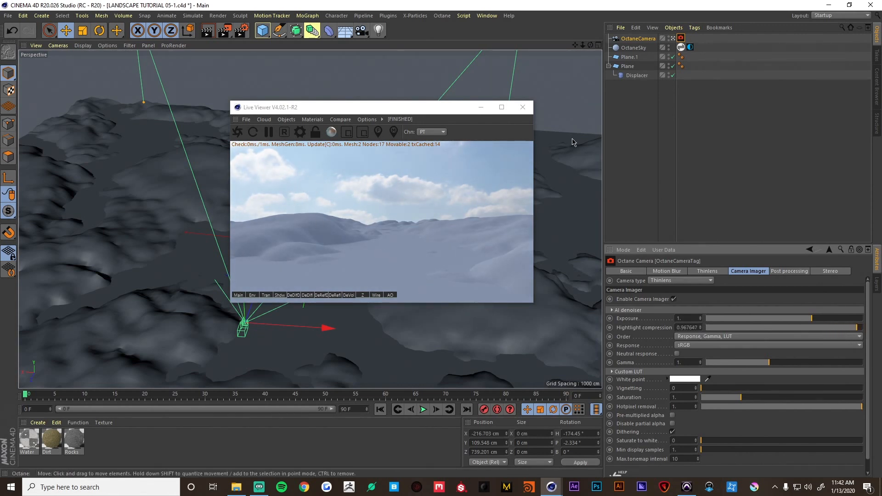
left_click(286, 118)
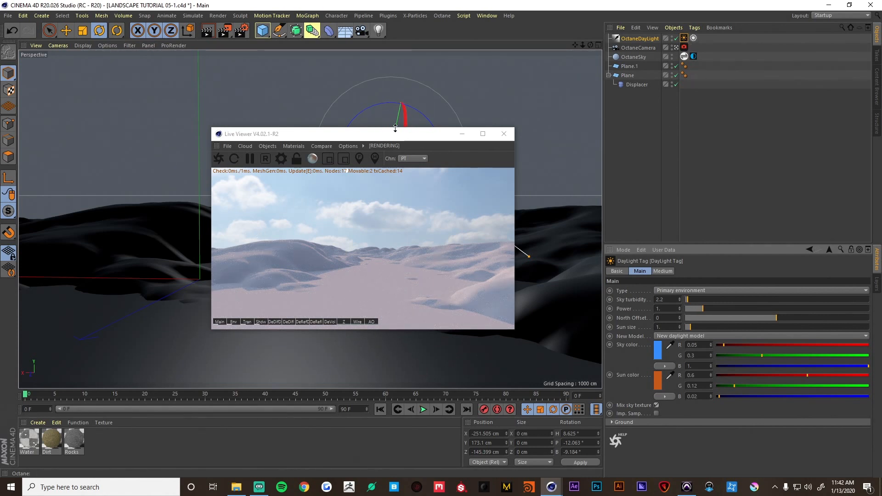
- Move the Live Viewer aside to check the daylight-tinted terrain render
left_click_drag(353, 135, 422, 130)
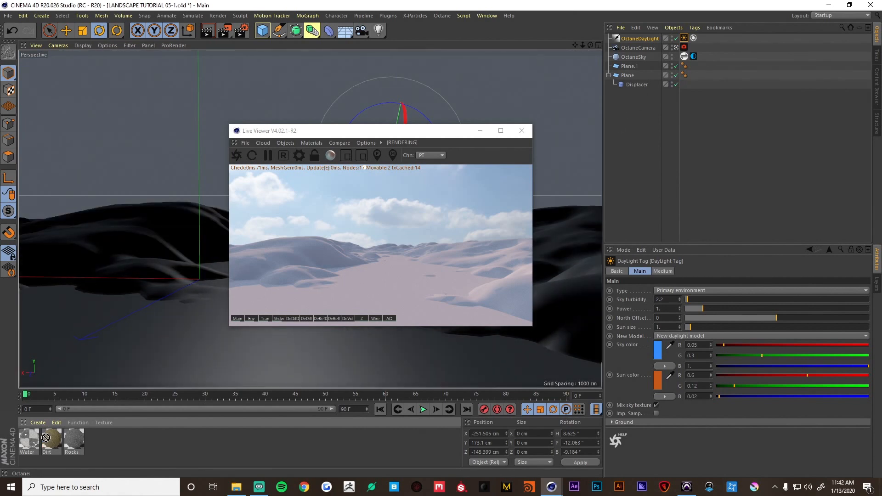
- Duplicate the displaced plane and bake both copies to meshes via Current State to Object
left_click(627, 74)
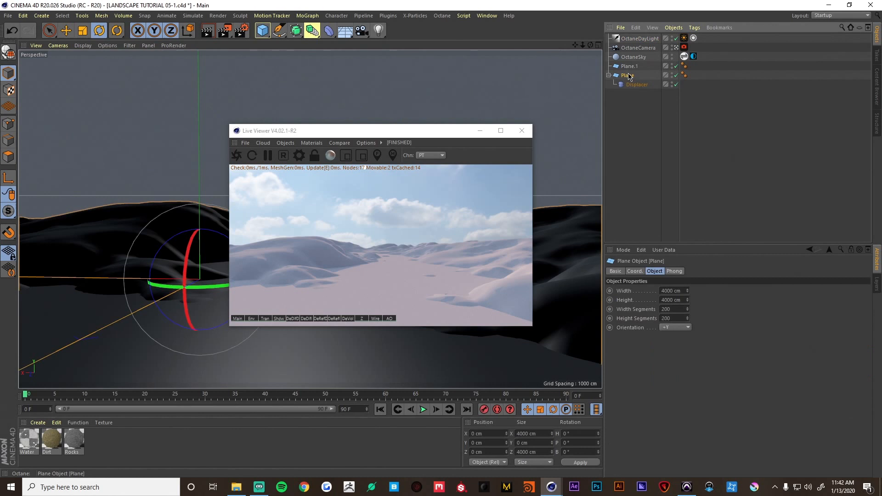
left_click_drag(381, 130, 675, 172)
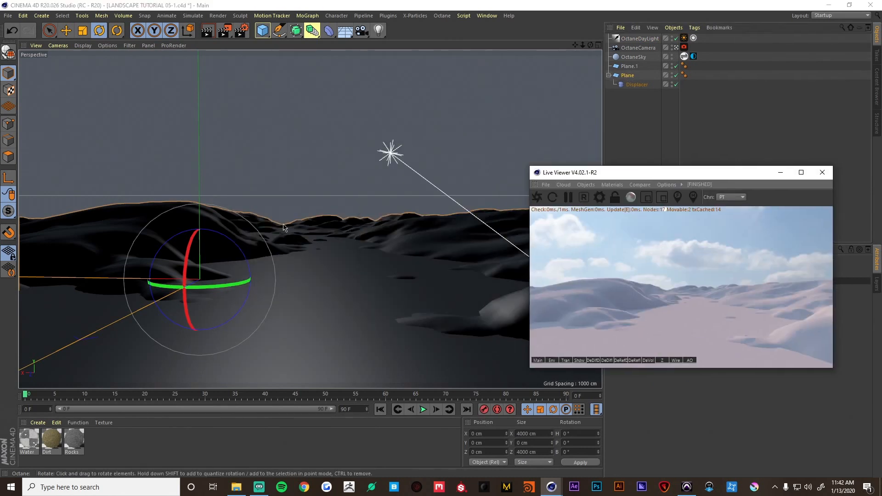
left_click_drag(681, 171, 347, 183)
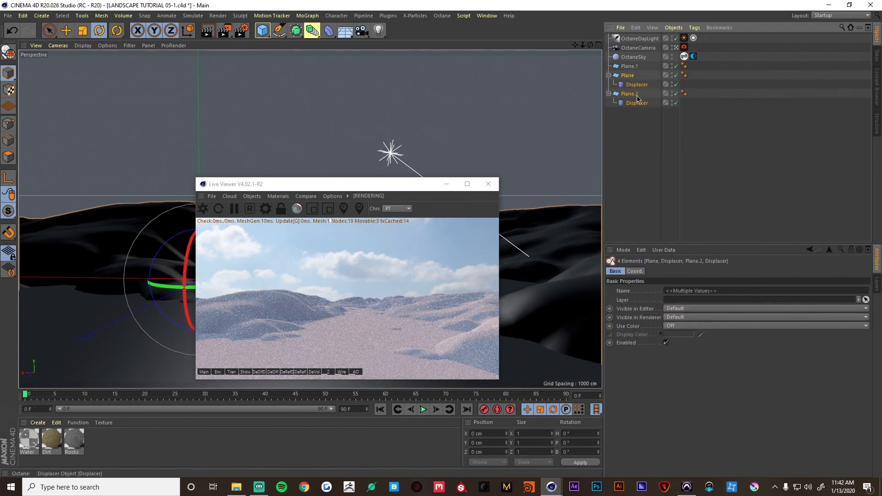
right_click(636, 99)
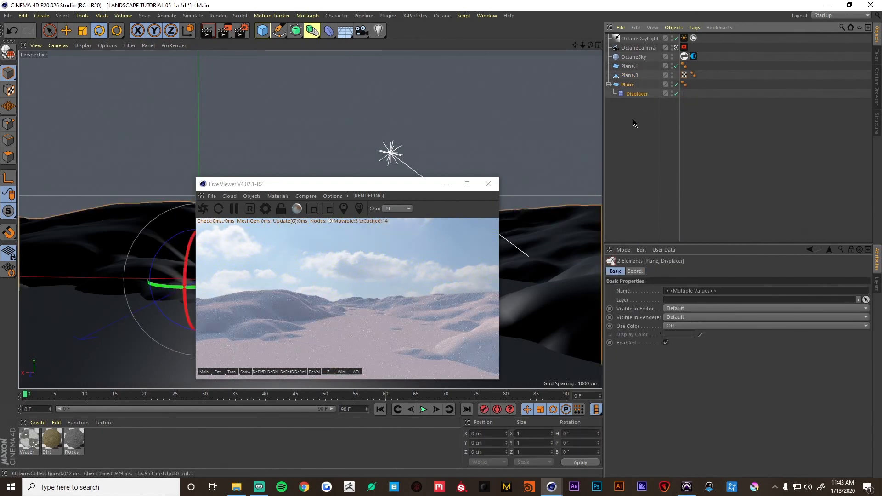
right_click(628, 85)
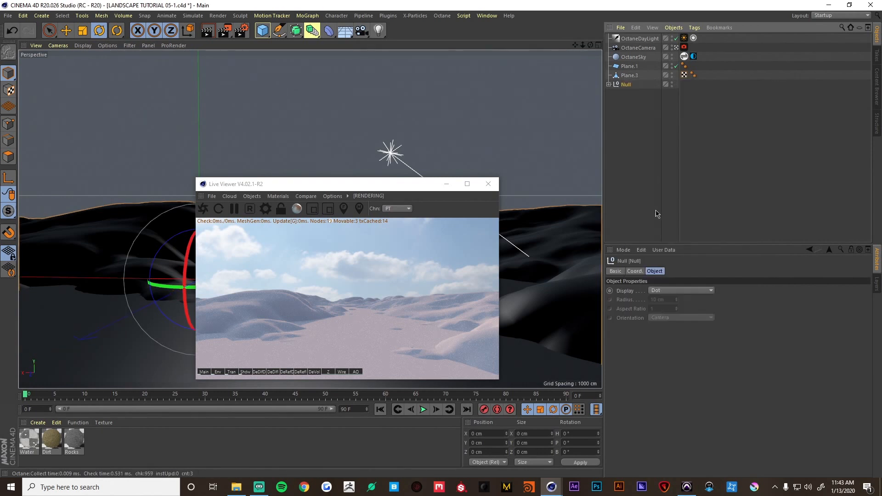
- Rename the baked meshes Rocks and Dirt and the flat plane Water
double_click(626, 85)
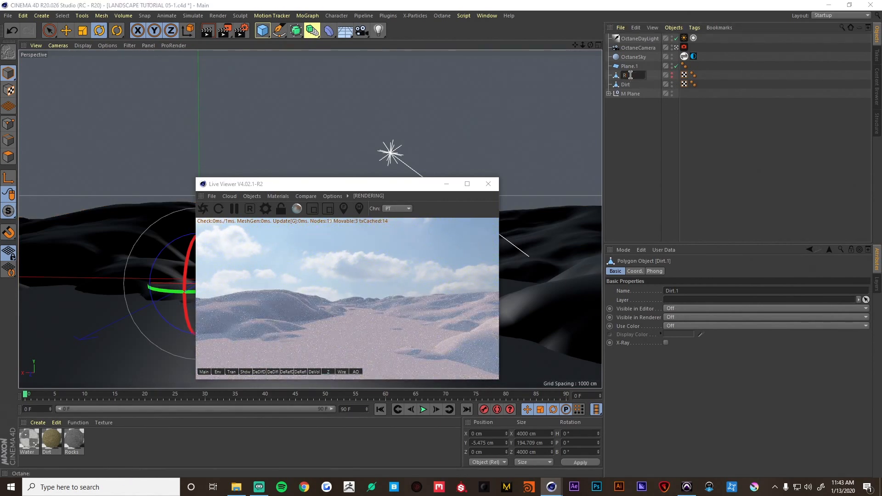
left_click(627, 75)
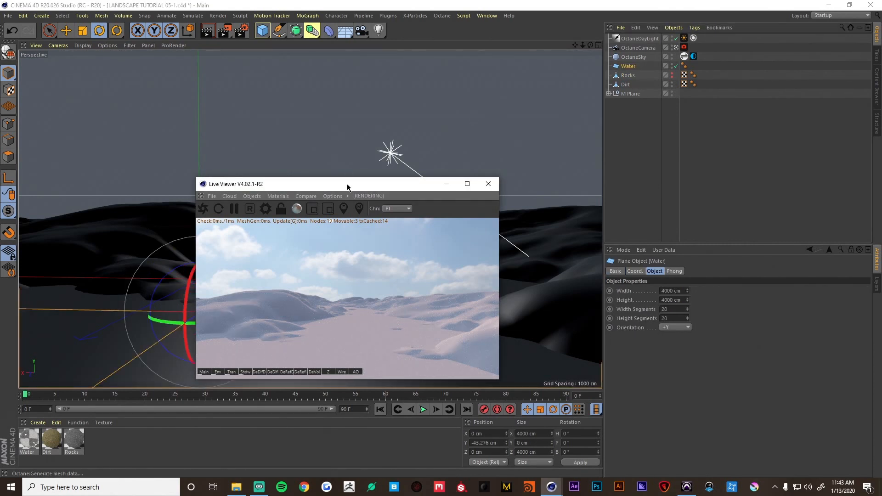
left_click_drag(348, 184, 63, 39)
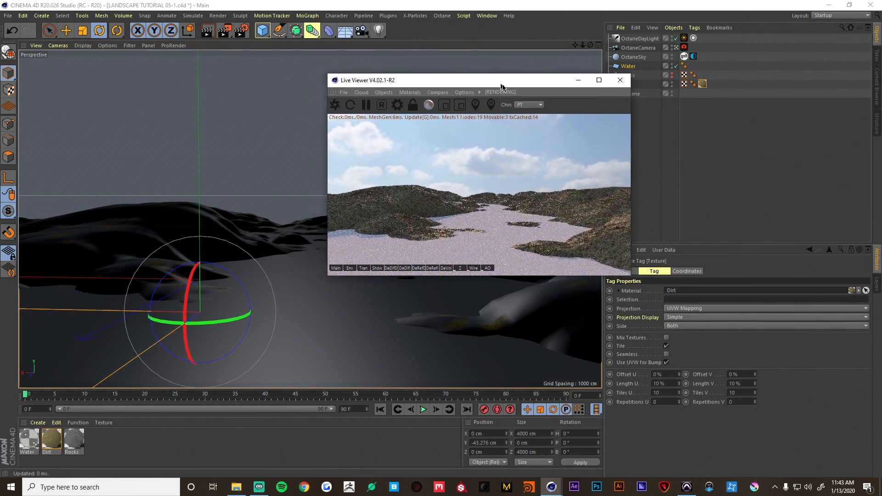
- Inspect the Dirt-textured terrain up close in the live render, then return to the overview
left_click_drag(501, 80, 477, 110)
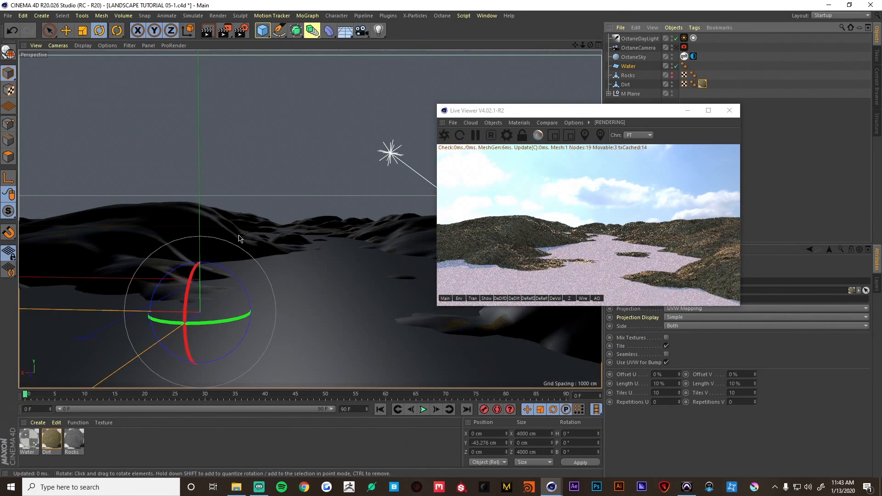
left_click_drag(241, 239, 304, 219)
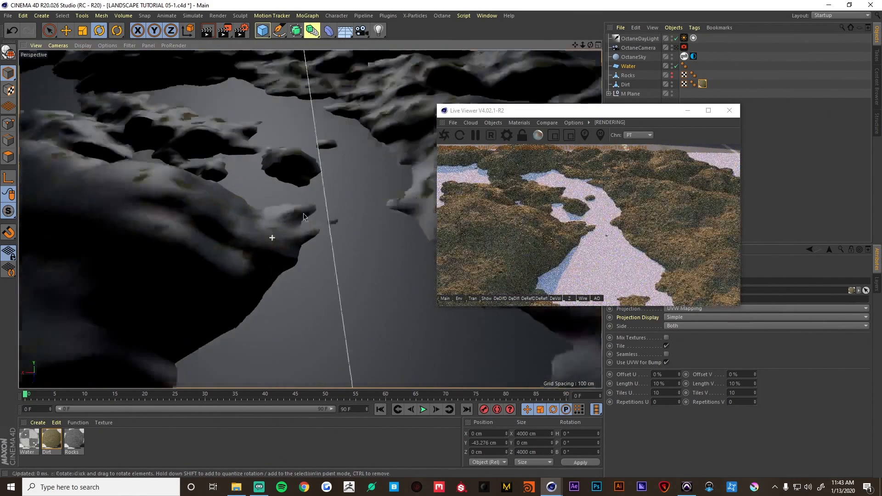
left_click_drag(304, 218, 281, 253)
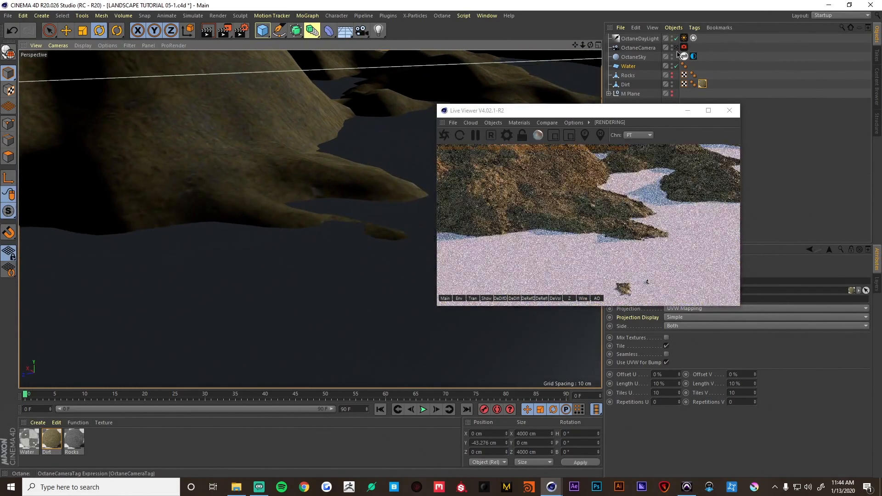
left_click(684, 48)
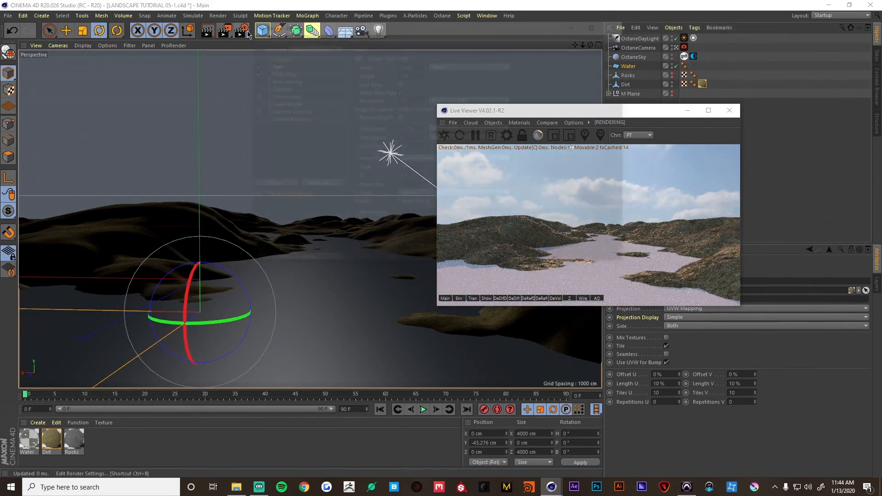
- Review the Octane Render Passes output settings in Render Settings
left_click(242, 30)
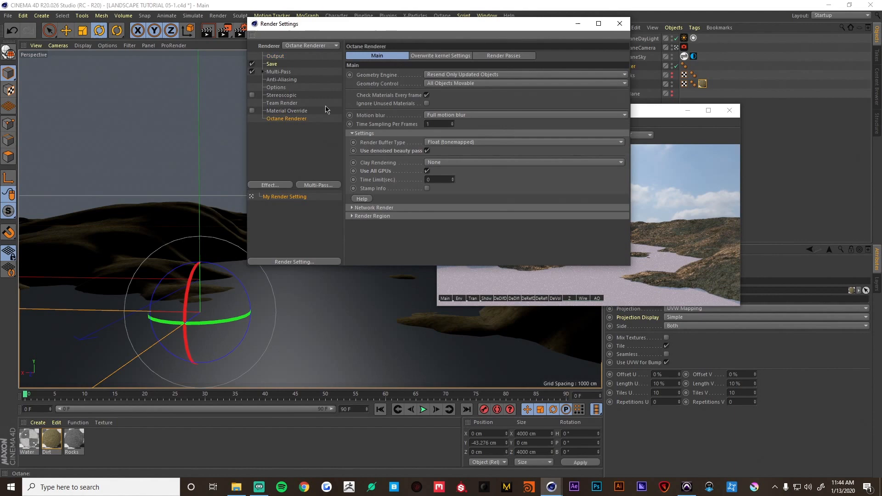
left_click(502, 55)
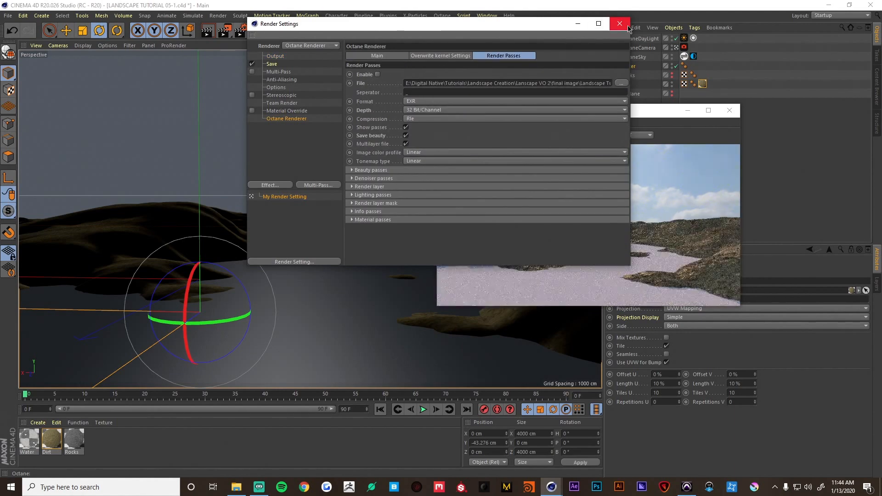
left_click(619, 24)
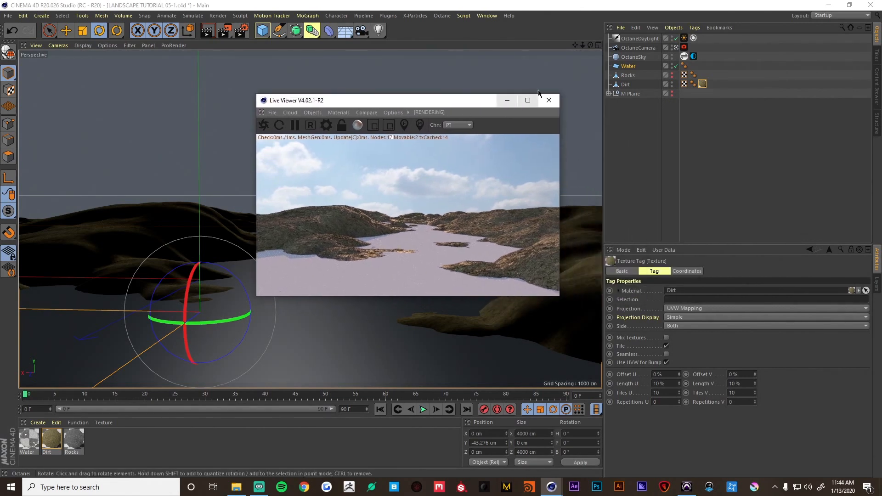
- Set the Rocks mesh visibility to Default and apply the Rocks material to it
left_click(628, 75)
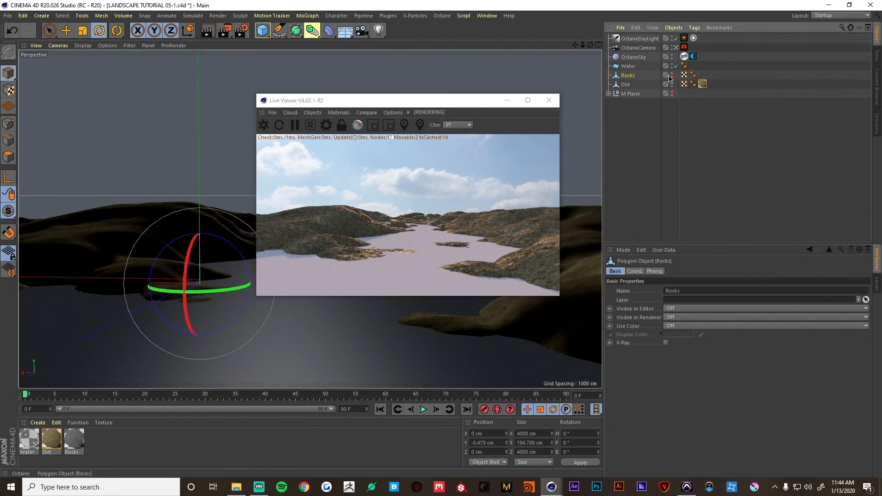
left_click(671, 75)
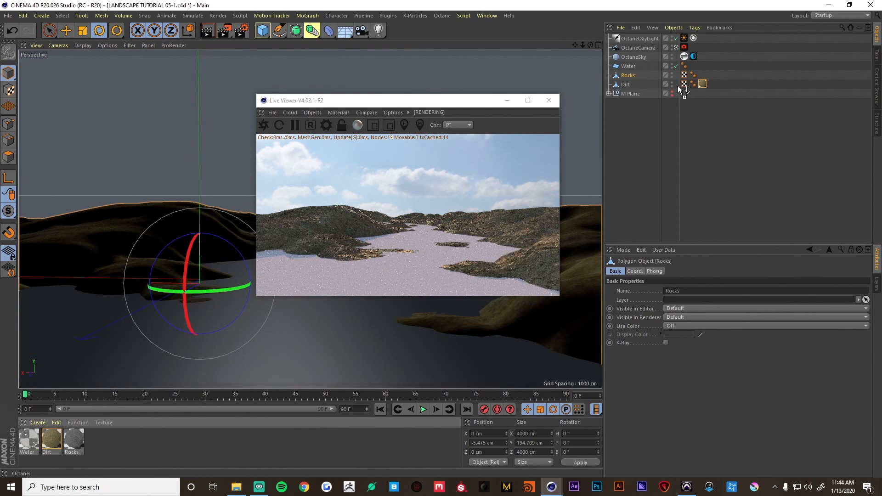
left_click(703, 75)
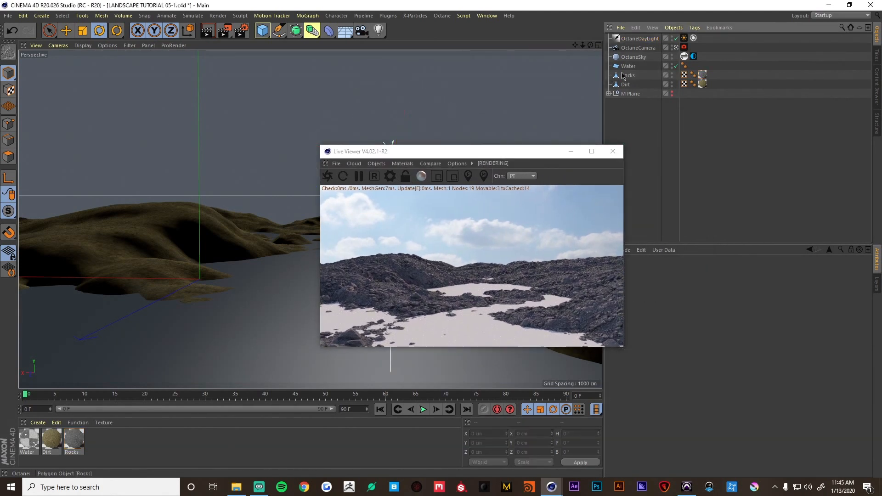
left_click(628, 74)
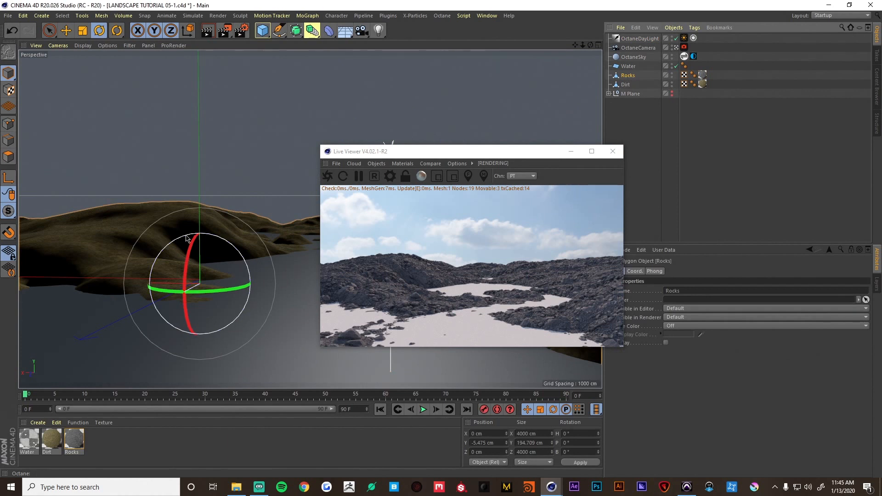
- Apply the Water material with Tiles 1 and pull back to view the reflective river
left_click_drag(470, 151, 385, 126)
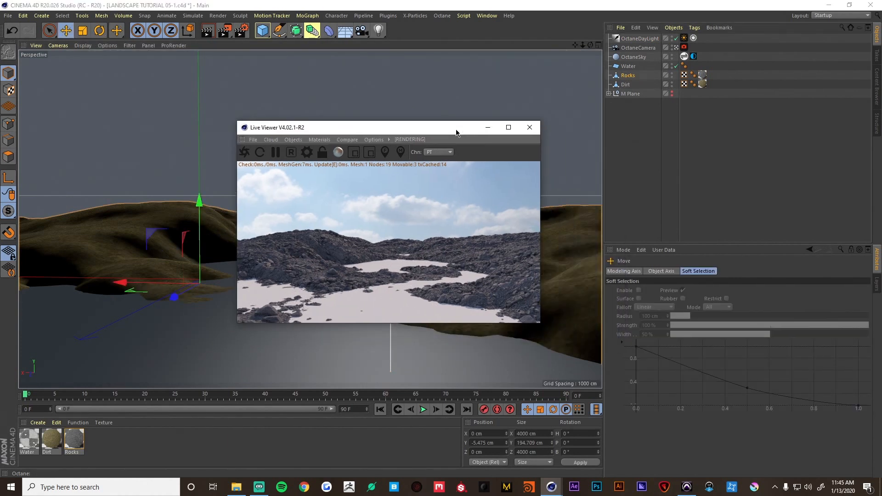
left_click(634, 270)
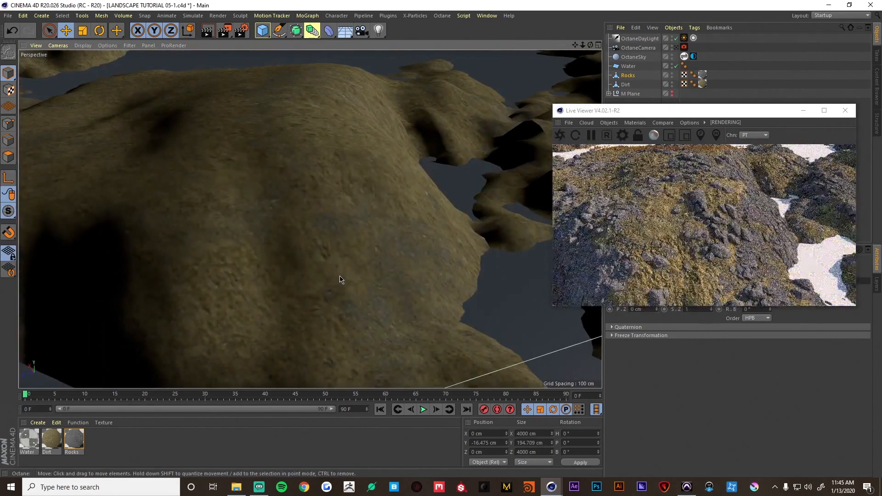
left_click_drag(337, 279, 355, 294)
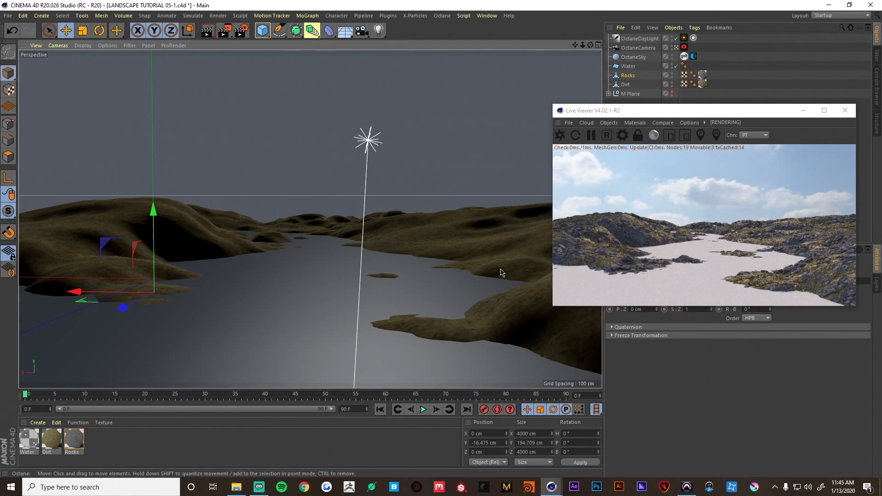
mouse_move(359, 288)
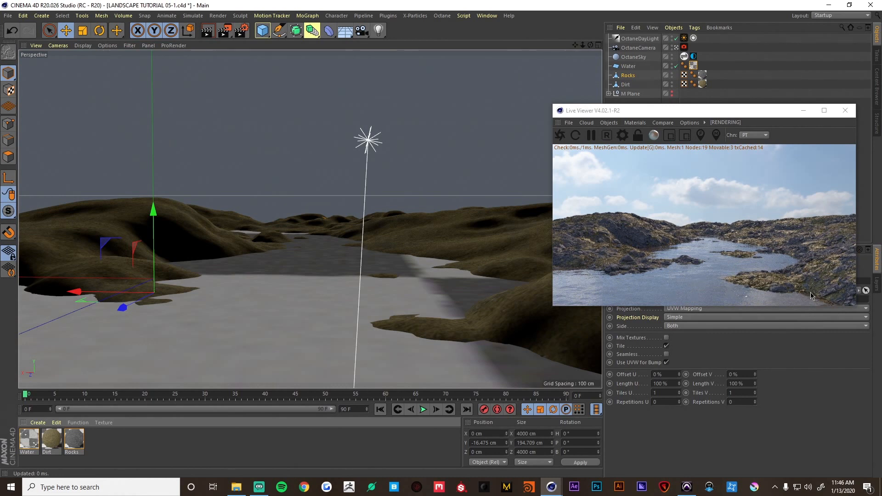
mouse_move(659, 254)
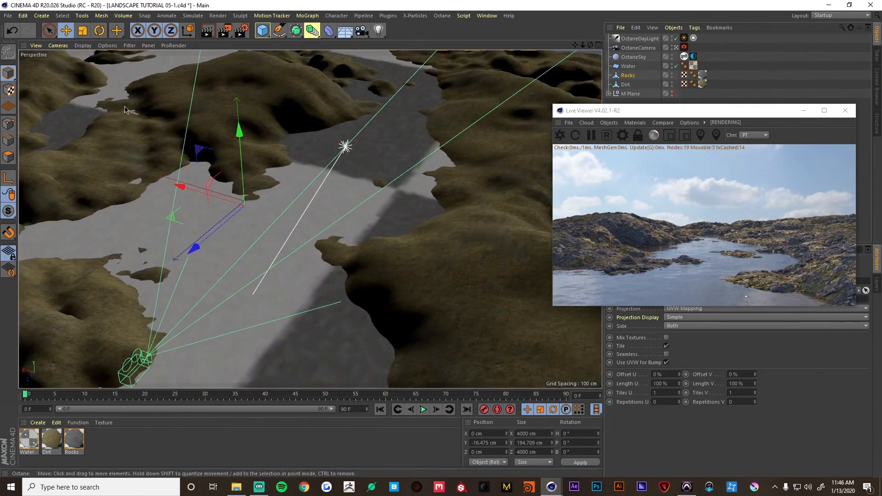
- Switch the viewport to Wireframe display and select the Dirt terrain object
left_click(83, 45)
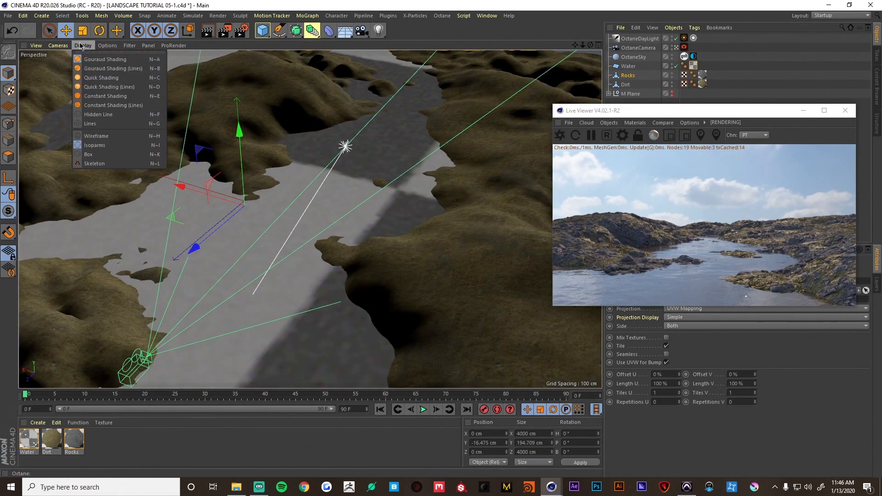
left_click(96, 136)
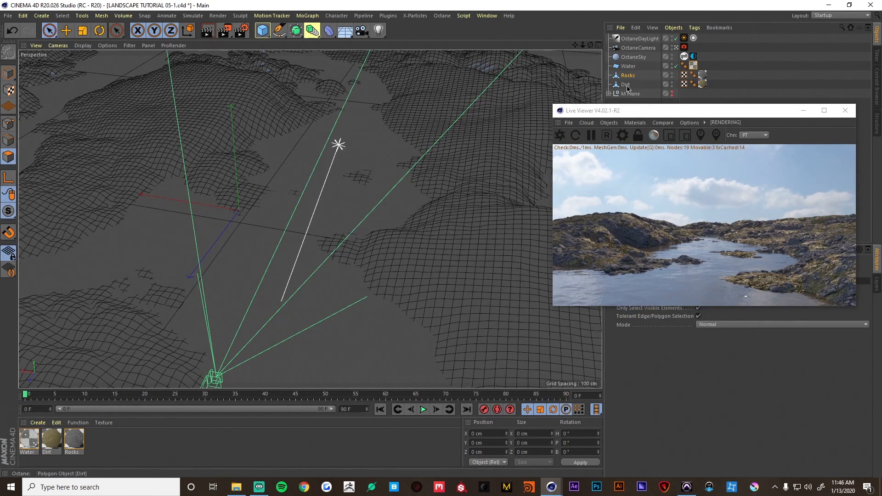
left_click(625, 84)
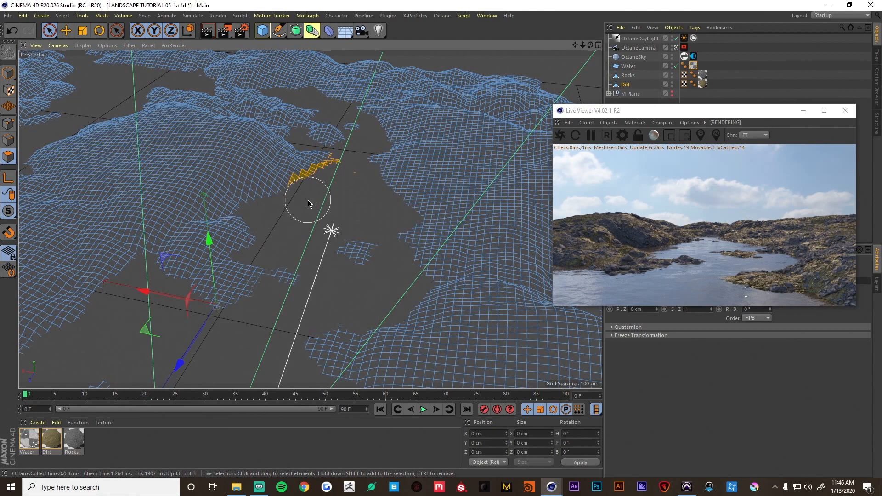
- Live-select the Dirt polygons along both shorelines of the water
left_click_drag(308, 203, 267, 228)
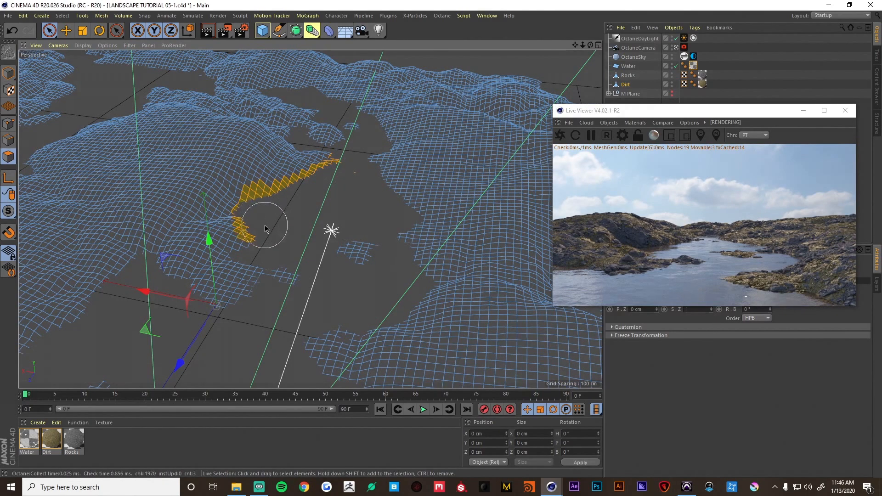
left_click_drag(267, 228, 276, 267)
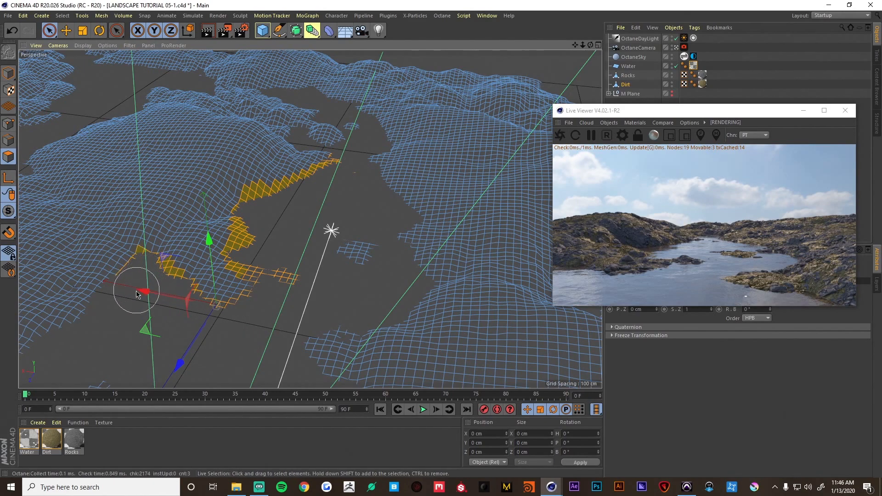
left_click_drag(138, 292, 154, 219)
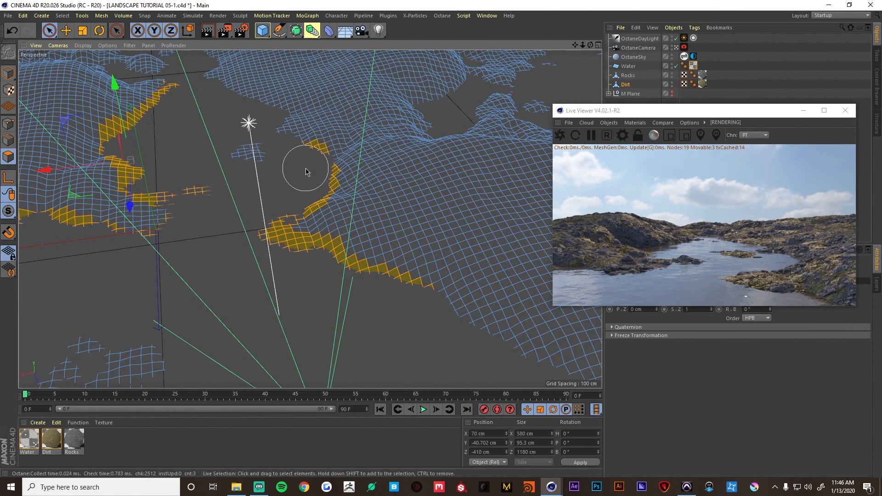
left_click_drag(307, 172, 310, 202)
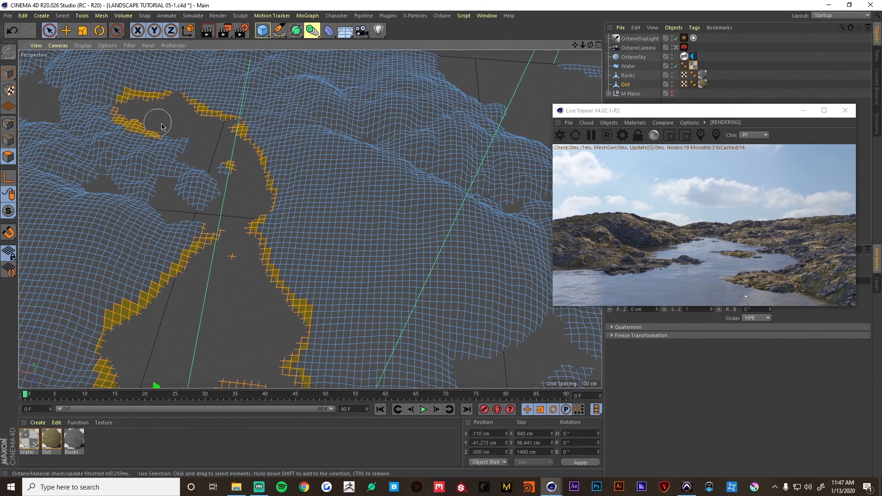
left_click_drag(160, 122, 219, 209)
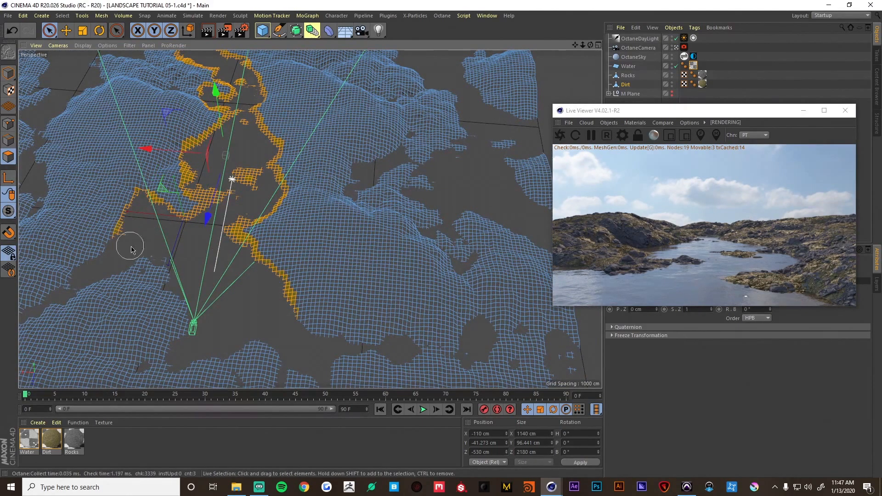
mouse_move(192, 346)
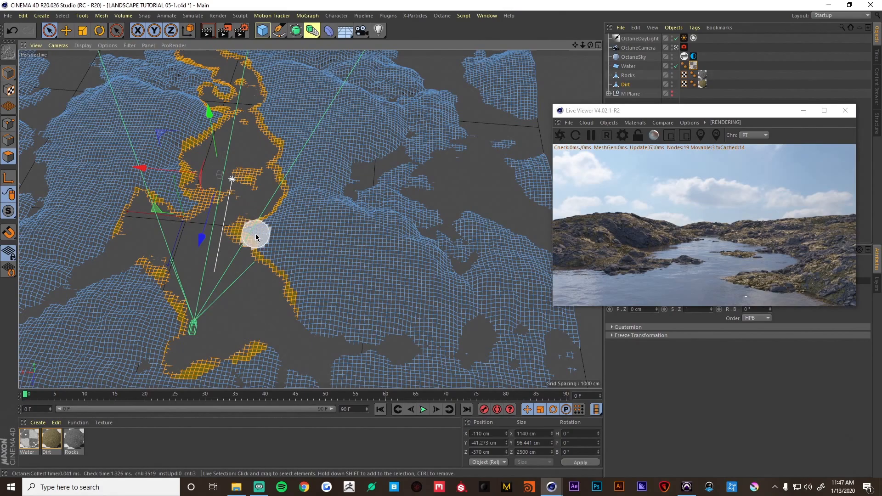
- Extend the selection over the whole underwater area and hide the water plane
left_click_drag(257, 237, 363, 249)
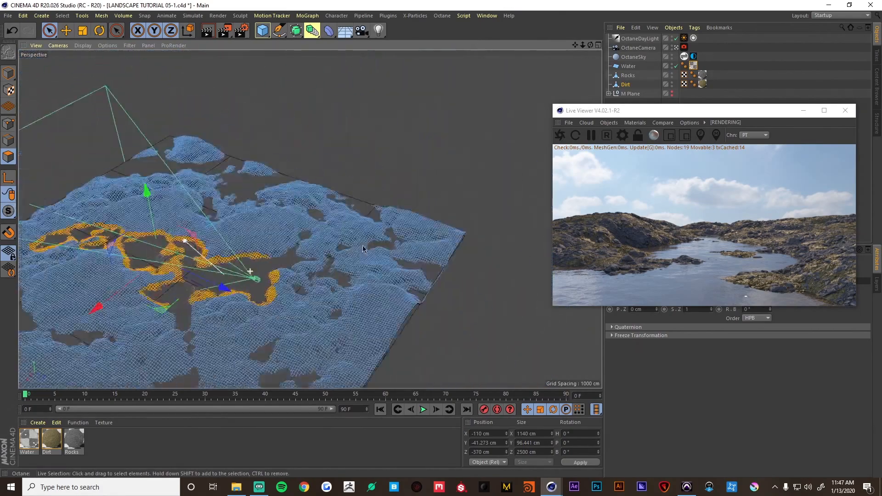
left_click_drag(362, 249, 282, 255)
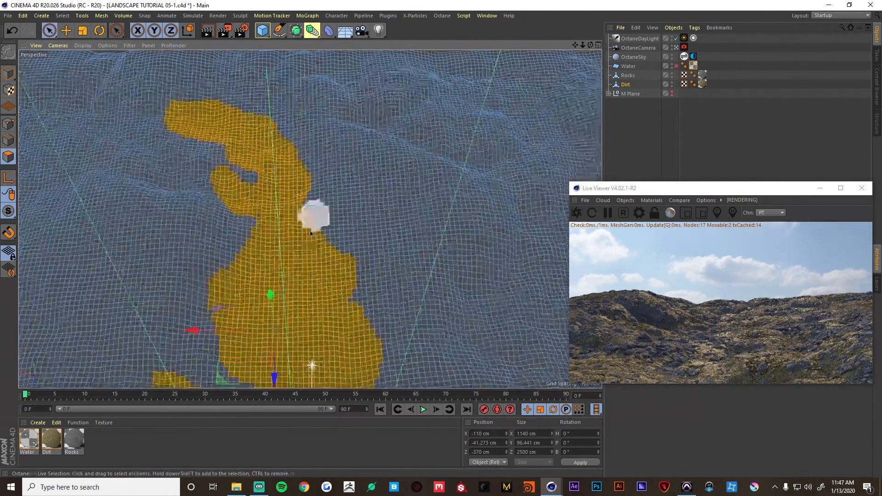
left_click_drag(310, 225, 236, 208)
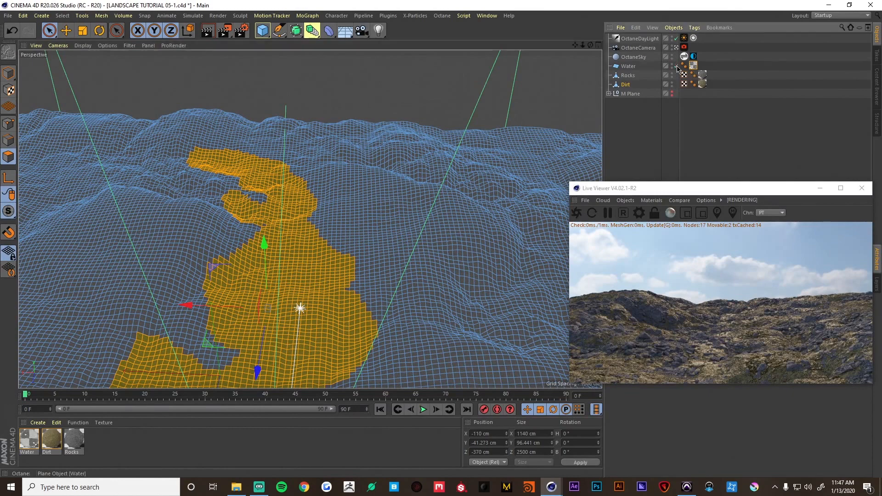
left_click(678, 69)
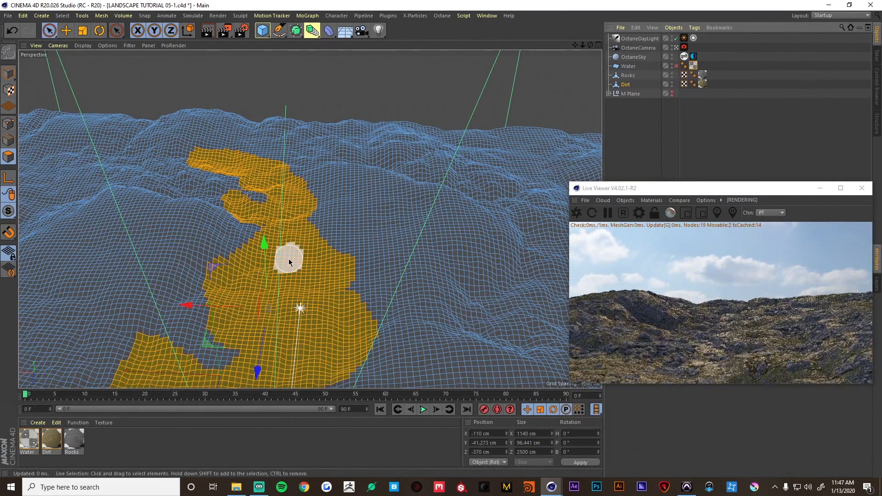
left_click(61, 16)
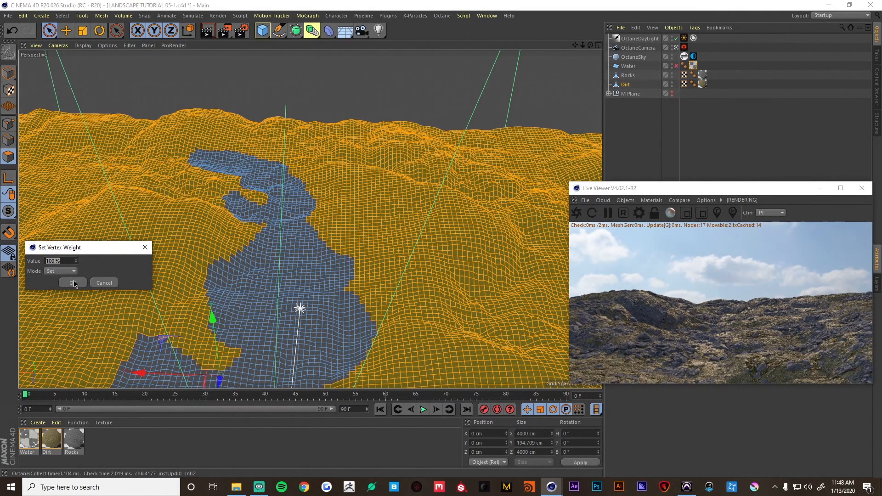
- Invert the selection and set a Vertex Map weight of 100% on the surrounding land
left_click(72, 282)
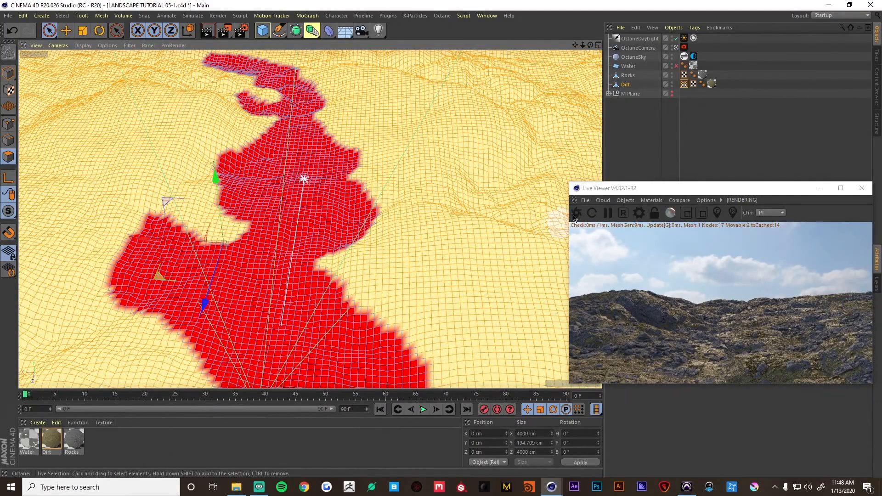
left_click(651, 200)
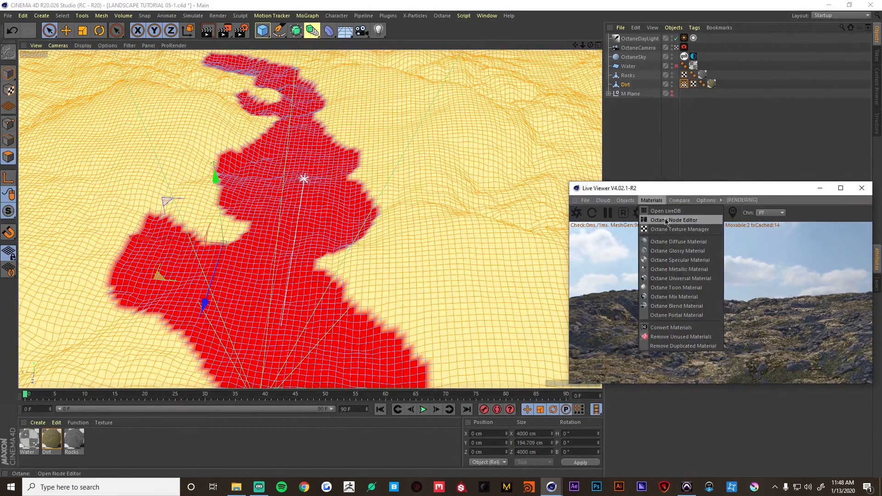
- In the Octane Node Editor, duplicate the Dirt material's node network and add a Mix material node
left_click(673, 219)
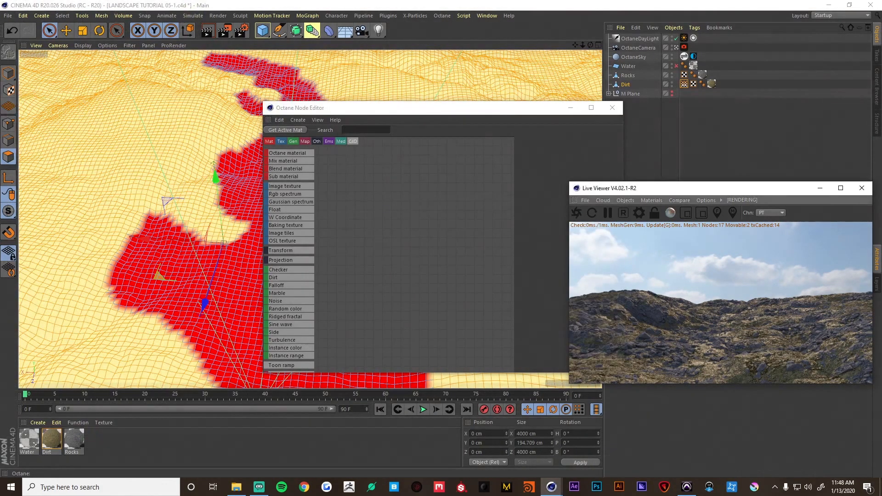
left_click_drag(300, 107, 130, 77)
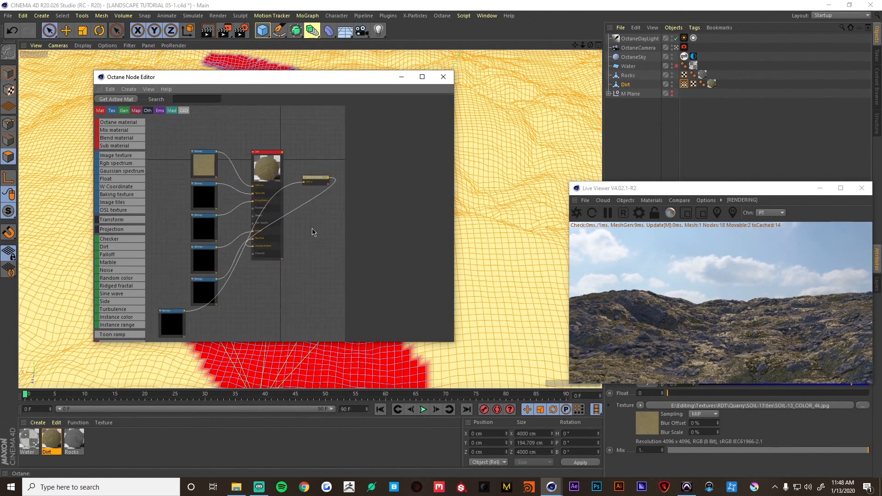
left_click_drag(315, 180, 276, 279)
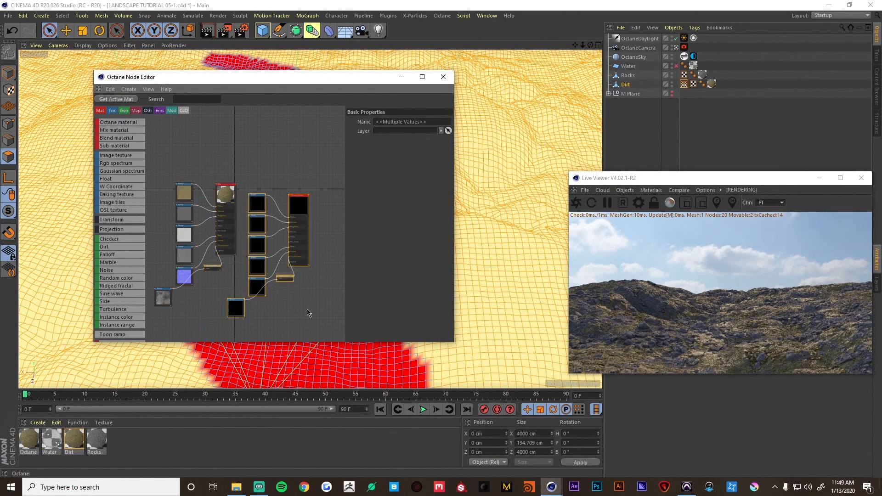
left_click(114, 129)
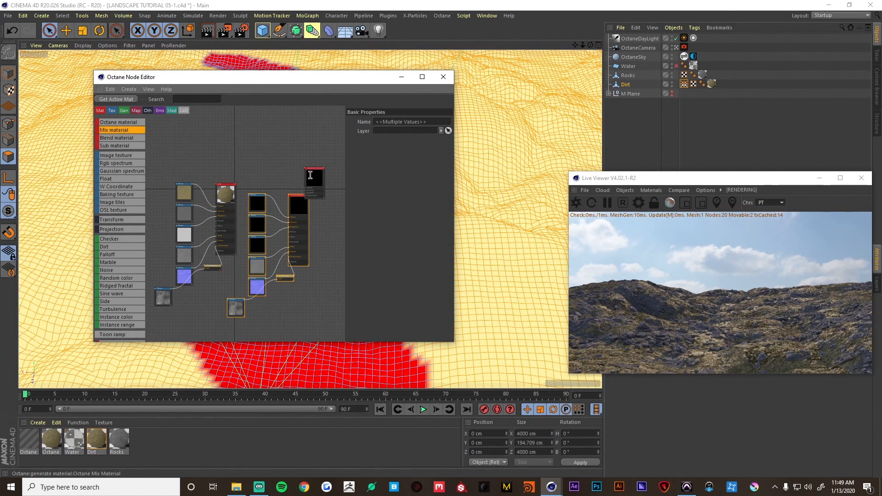
left_click(320, 164)
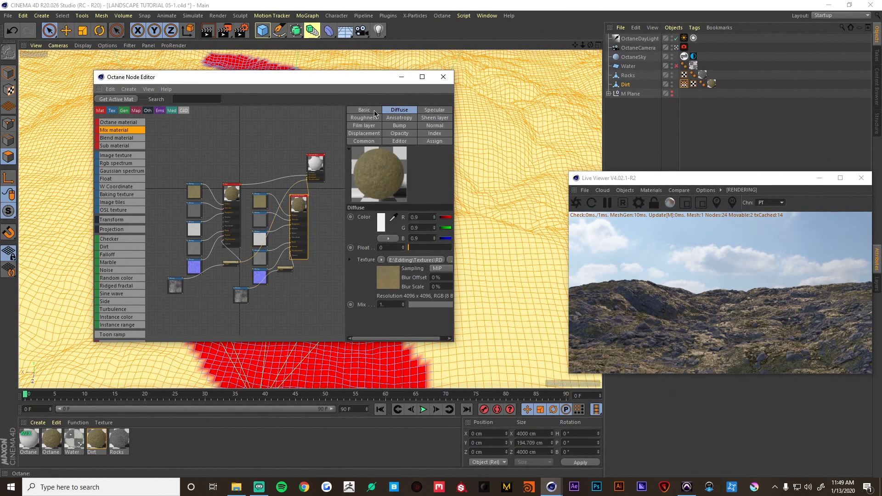
- Rename the copied material 'Dirt Wet' and name the mix material 'Dirt MIX'
left_click(364, 109)
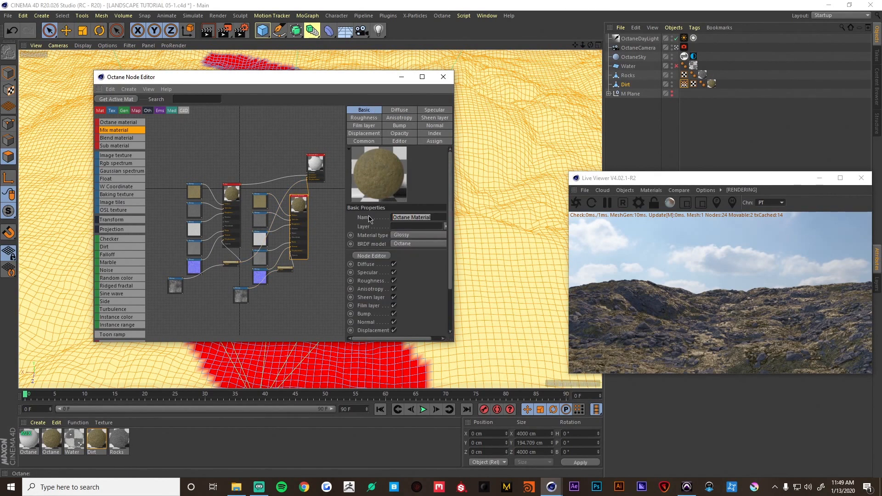
type("Dirt Wel")
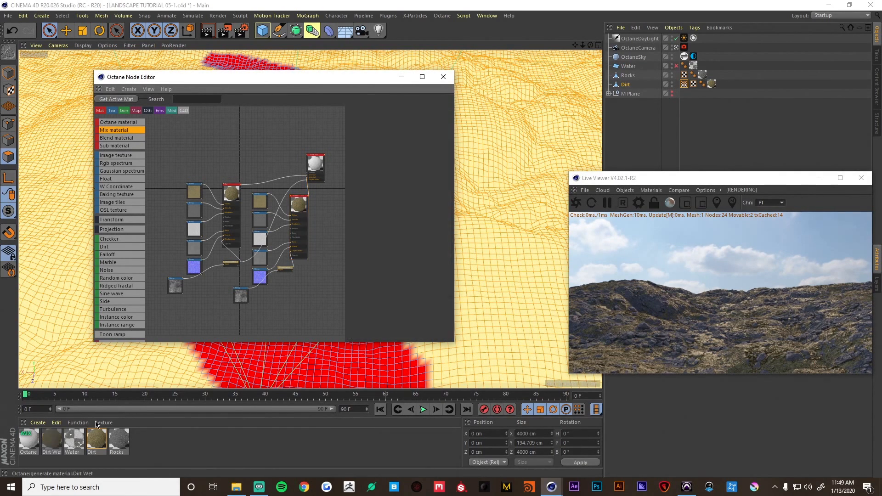
left_click(298, 205)
type("Dirt MIX")
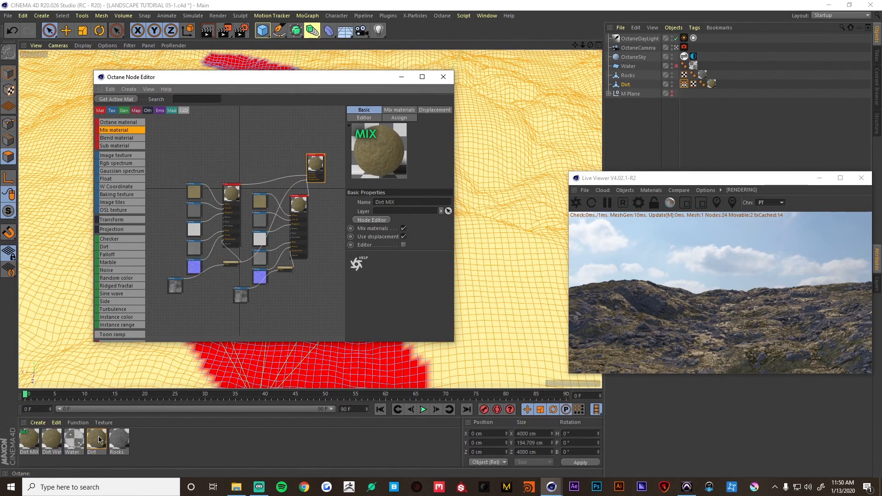
left_click(96, 440)
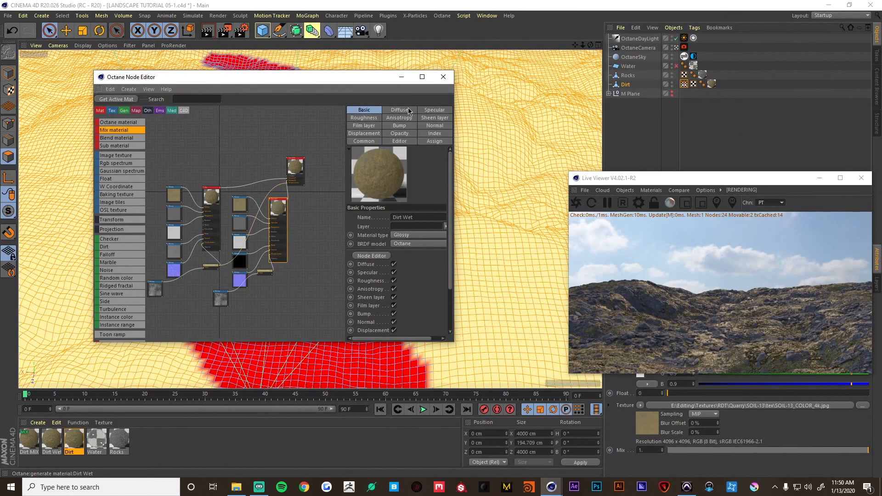
- Wrap the Dirt Wet diffuse texture in a Color Correction node and raise its gamma to darken it
left_click(399, 110)
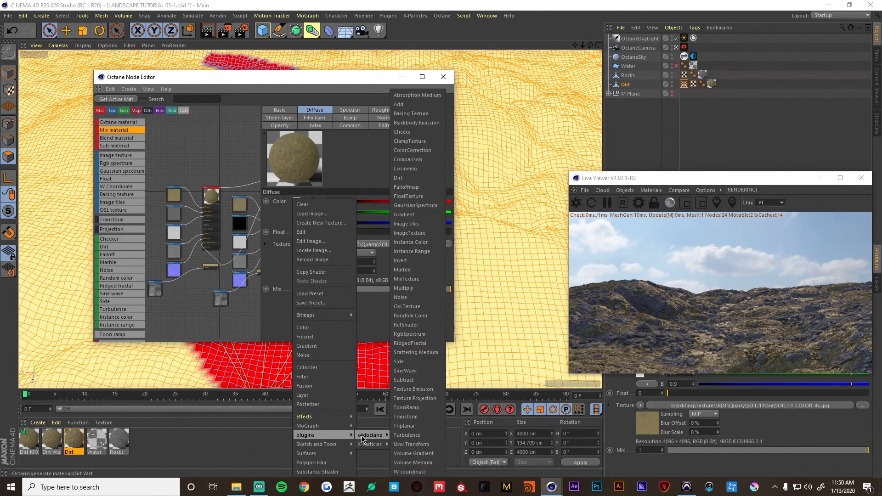
left_click(412, 150)
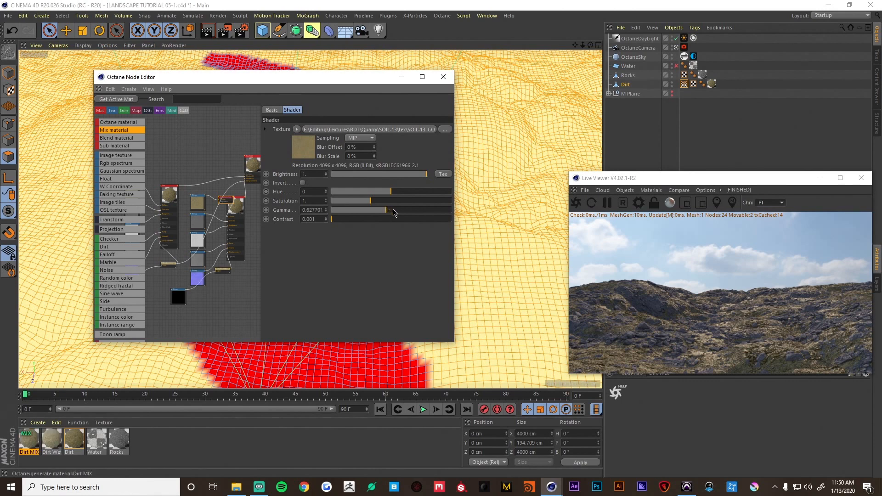
left_click_drag(368, 210, 398, 209)
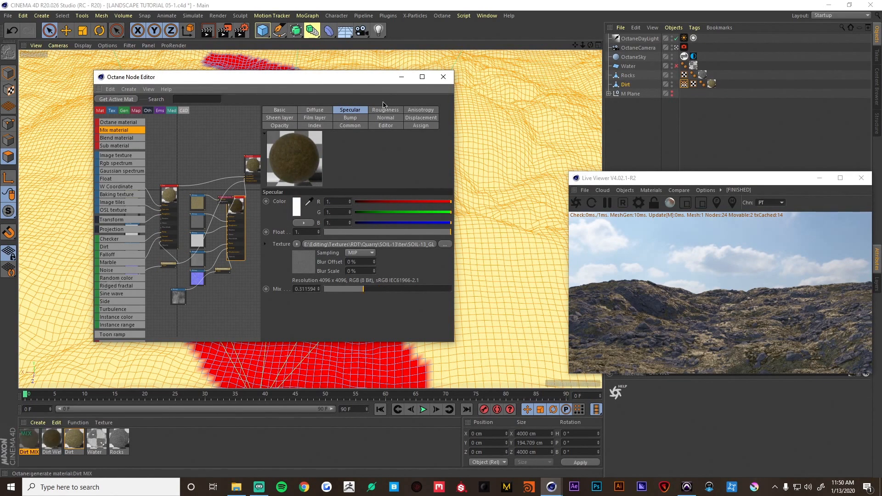
- Lower the roughness texture mix and set the specular texture Mix to about 0.15
left_click(385, 109)
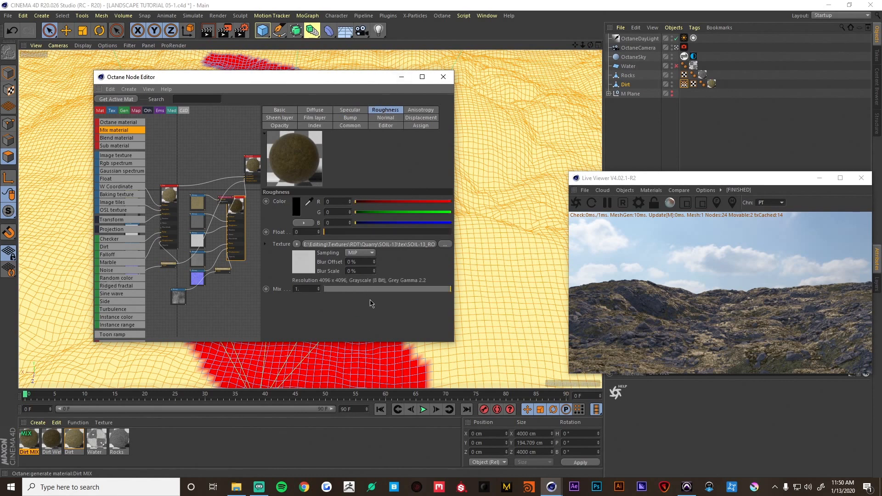
left_click_drag(450, 289, 347, 288)
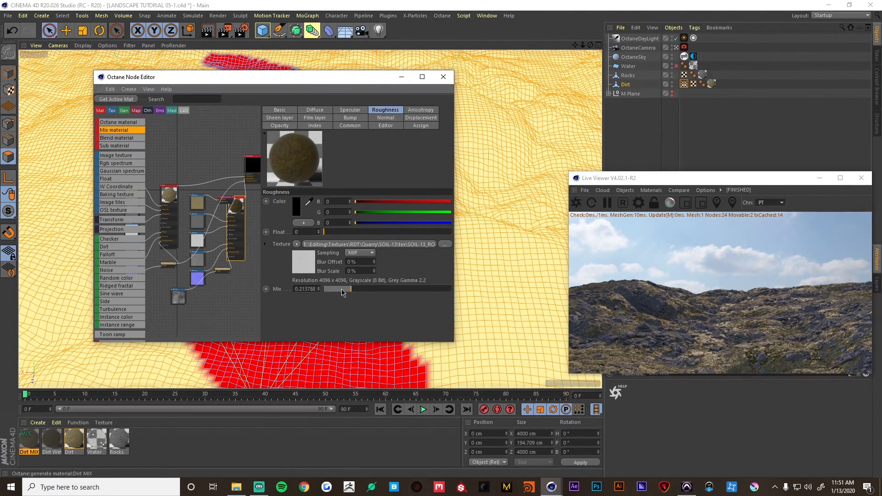
left_click(349, 110)
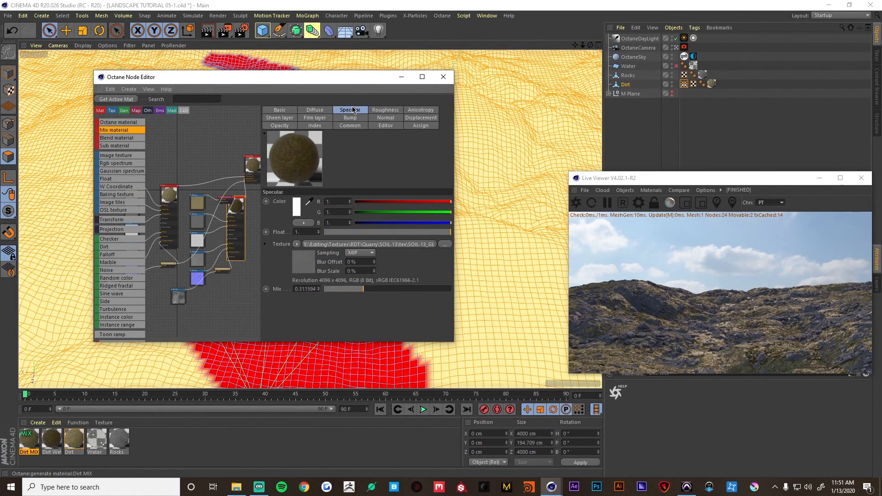
left_click_drag(366, 288, 340, 289)
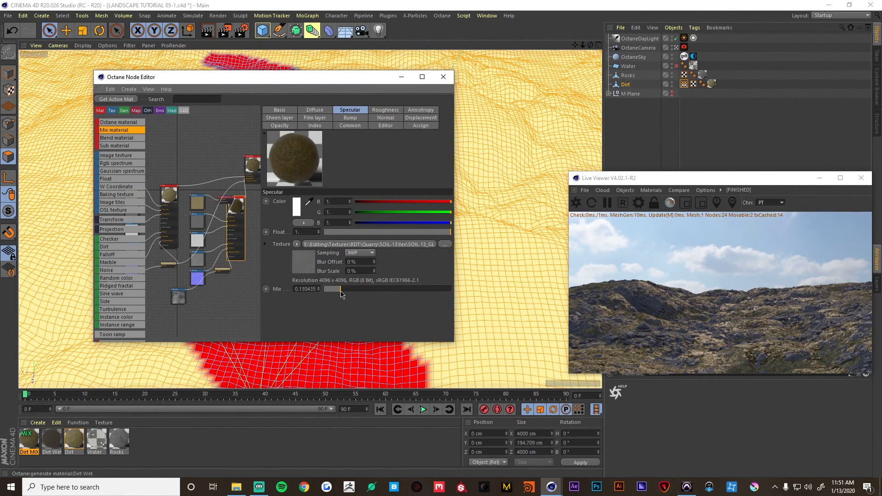
left_click_drag(340, 289, 349, 289)
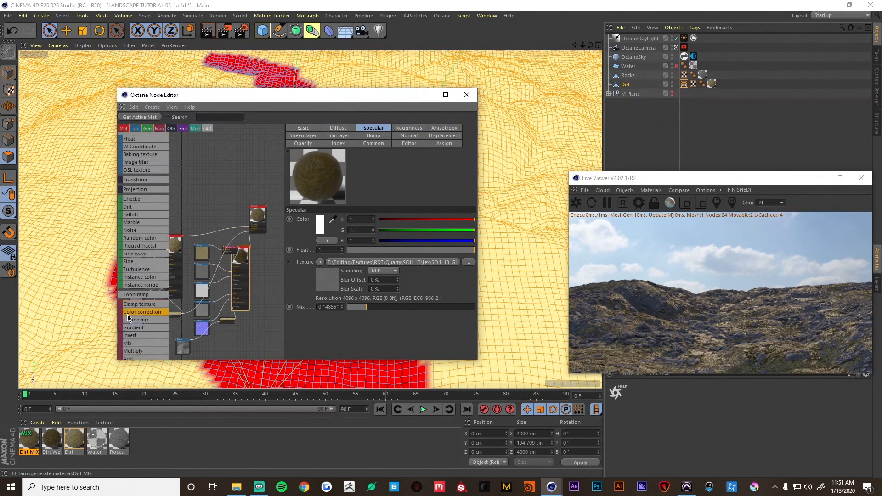
- Feed Dirt MIX's Amount from a Vertex Map node linked to the terrain's Vertex Map tag
scroll("down", 3)
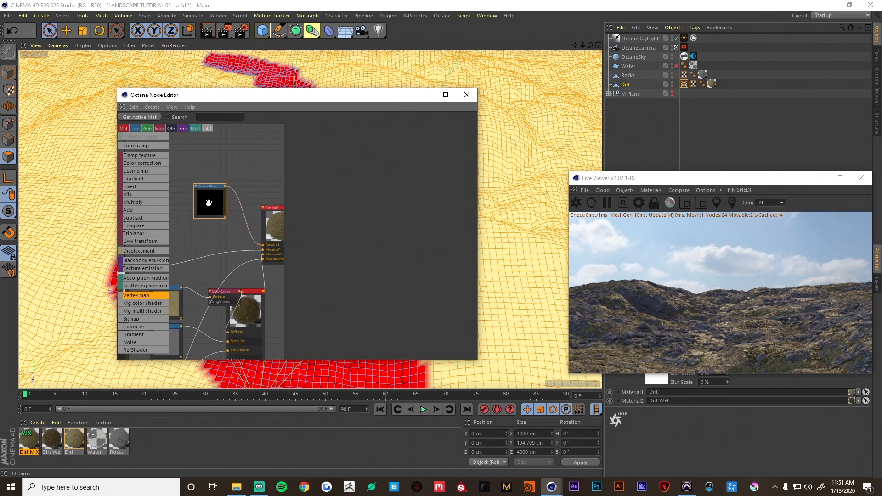
left_click(204, 209)
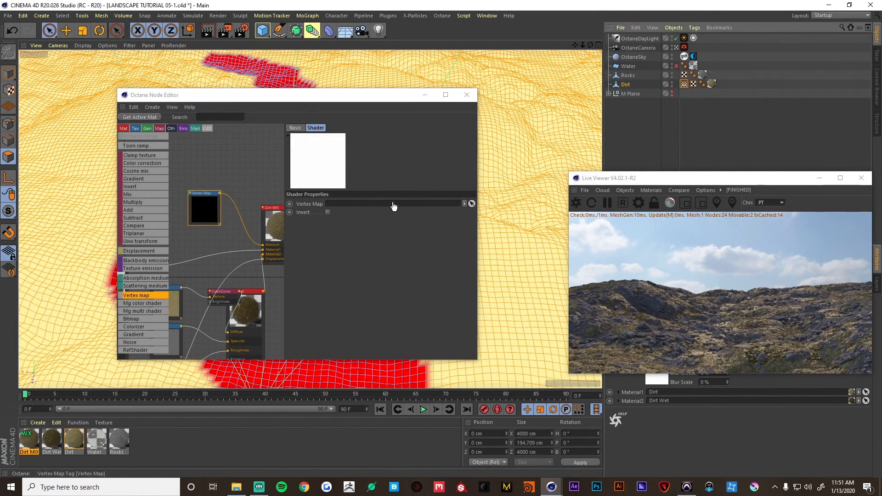
left_click(394, 203)
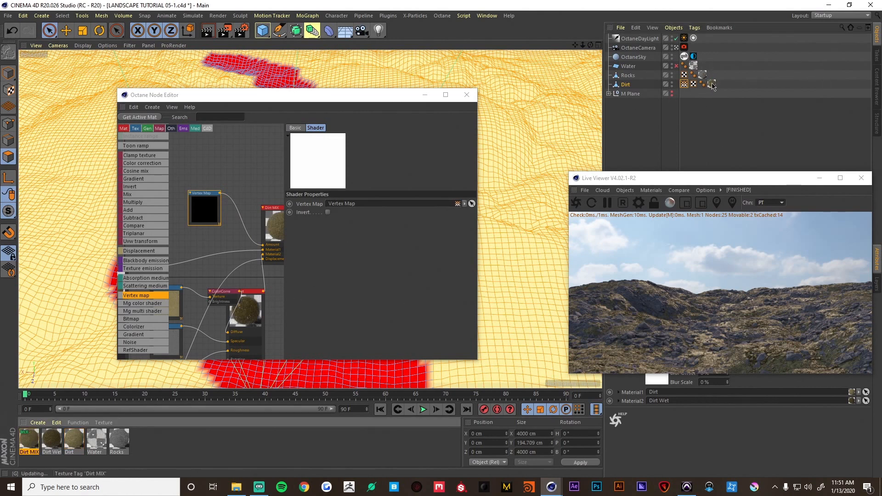
mouse_move(713, 85)
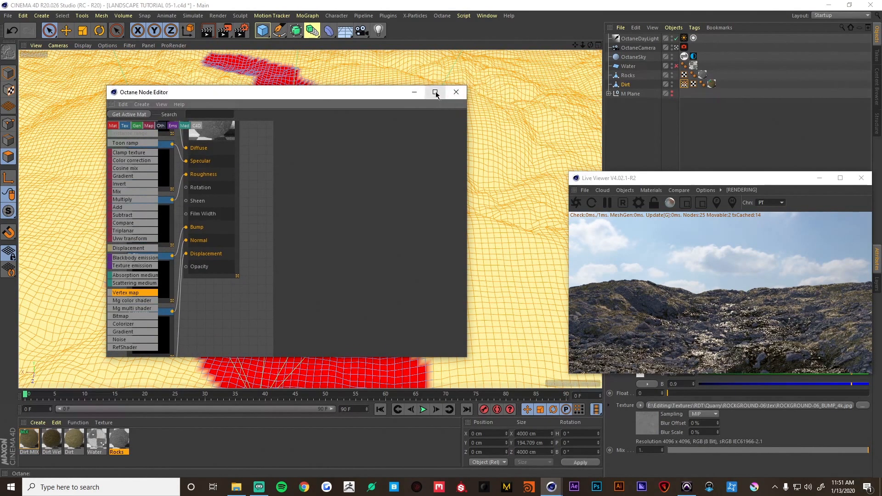
- Maximise the Node Editor and route the second rock texture through a Color Correction node
left_click(436, 91)
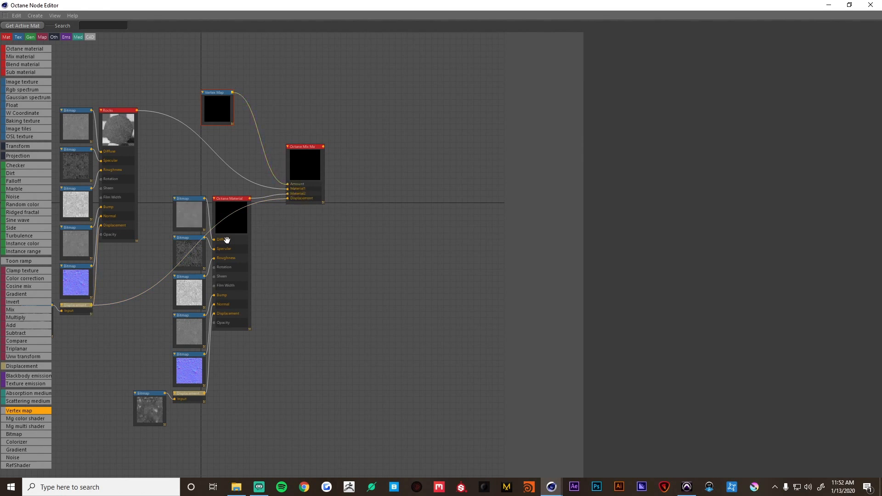
left_click(174, 259)
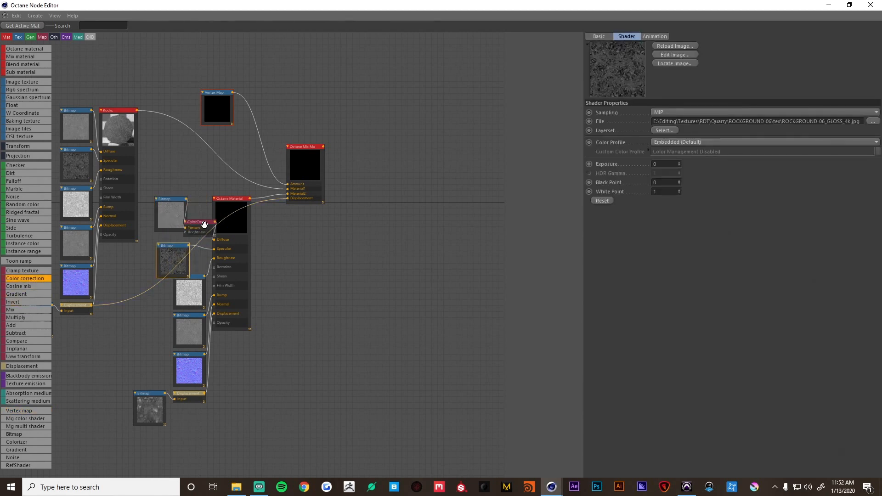
left_click(196, 221)
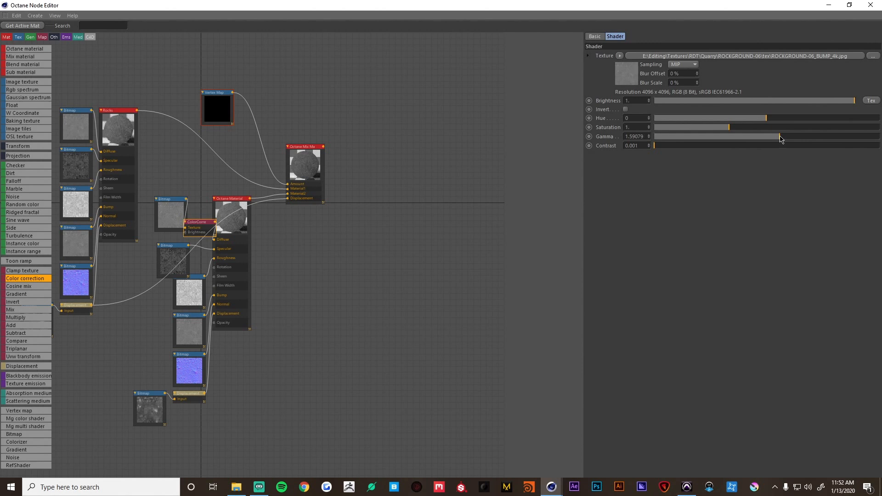
left_click_drag(781, 137, 774, 137)
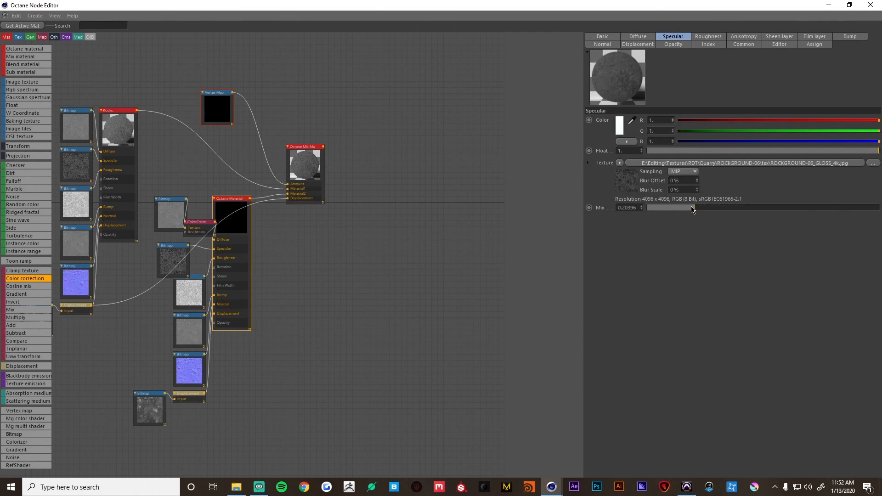
- Raise the rock texture's Gamma to about 2.03 to darken it
left_click(707, 36)
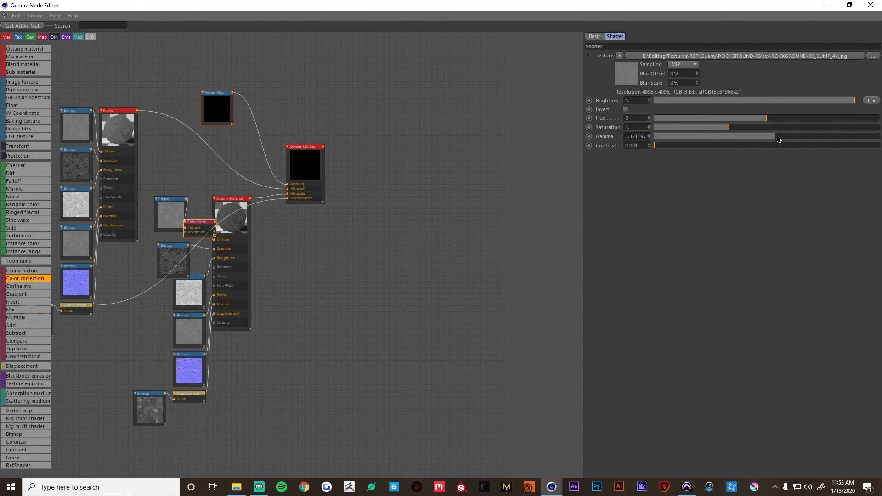
left_click_drag(776, 136, 793, 136)
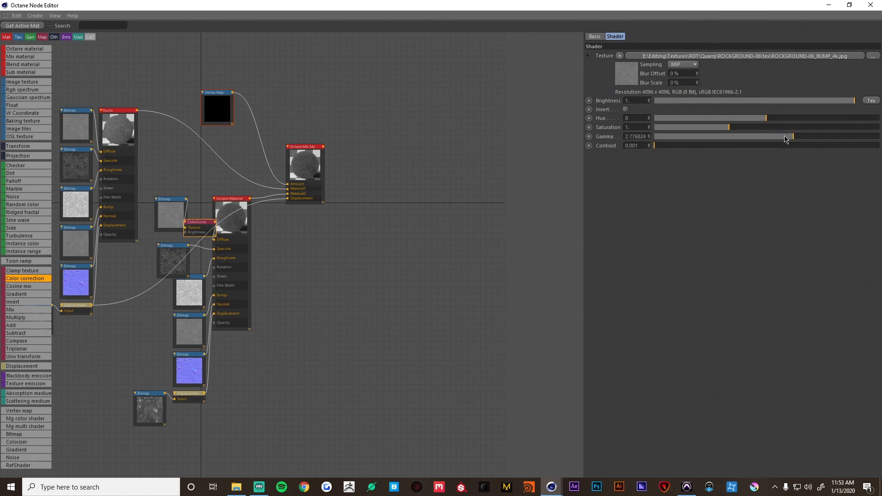
left_click_drag(794, 136, 787, 136)
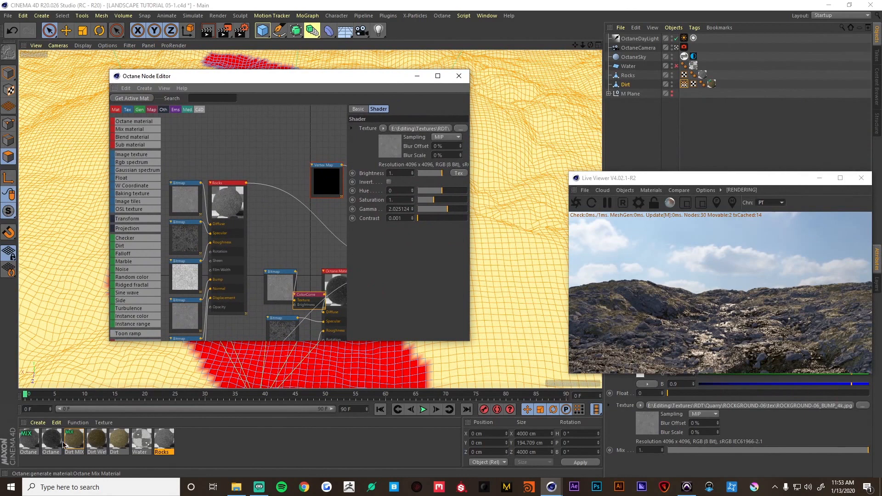
mouse_move(356, 200)
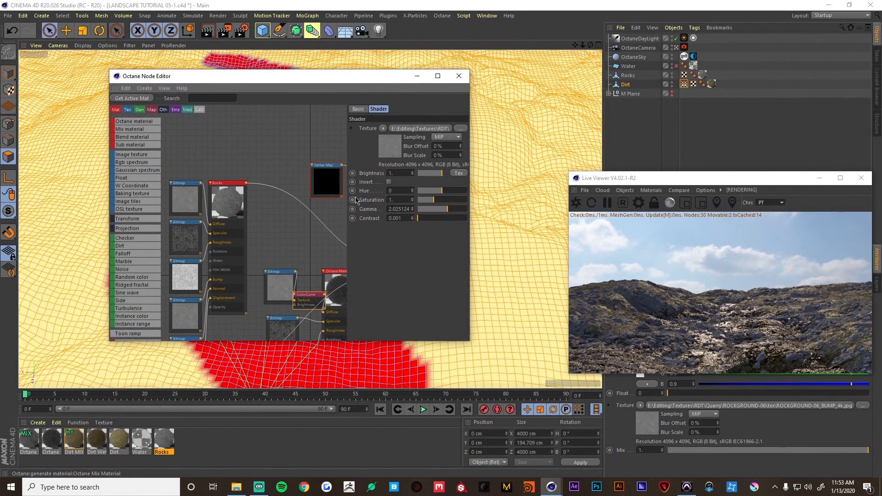
- Clear the rock mix's Vertex Map node field and link it to the Rocks object's Vertex Map tag
left_click(323, 165)
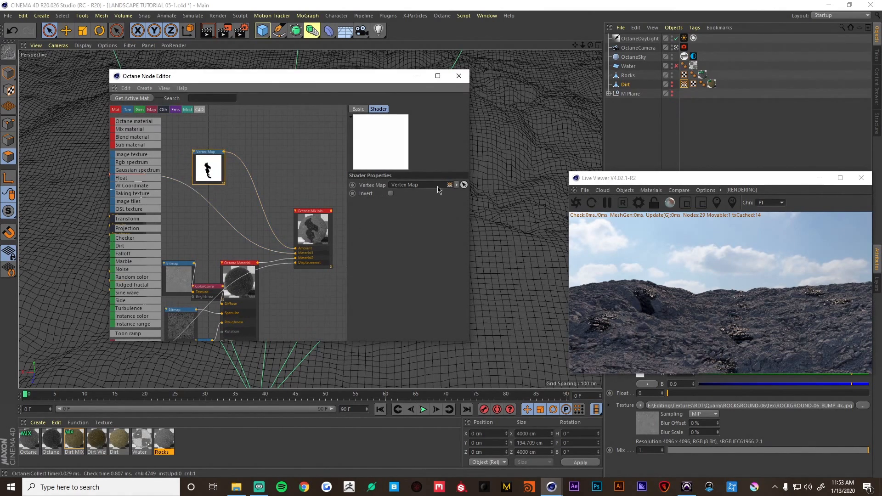
left_click(450, 185)
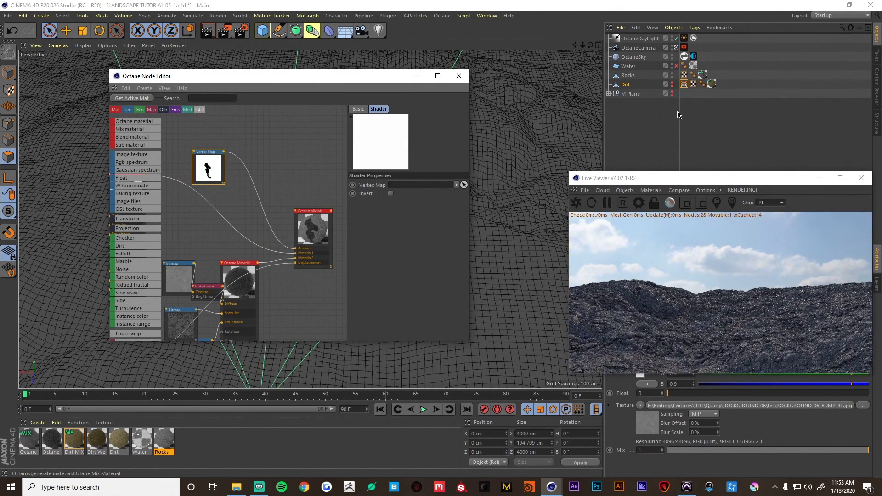
left_click(417, 184)
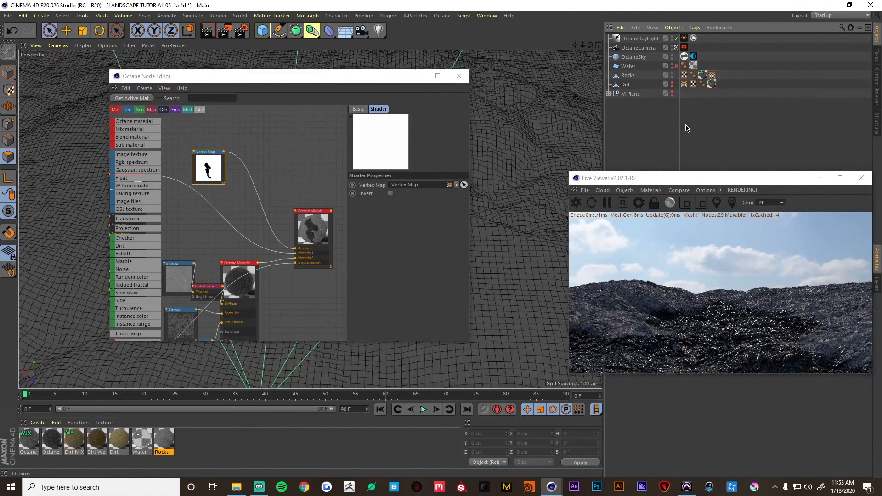
left_click(628, 74)
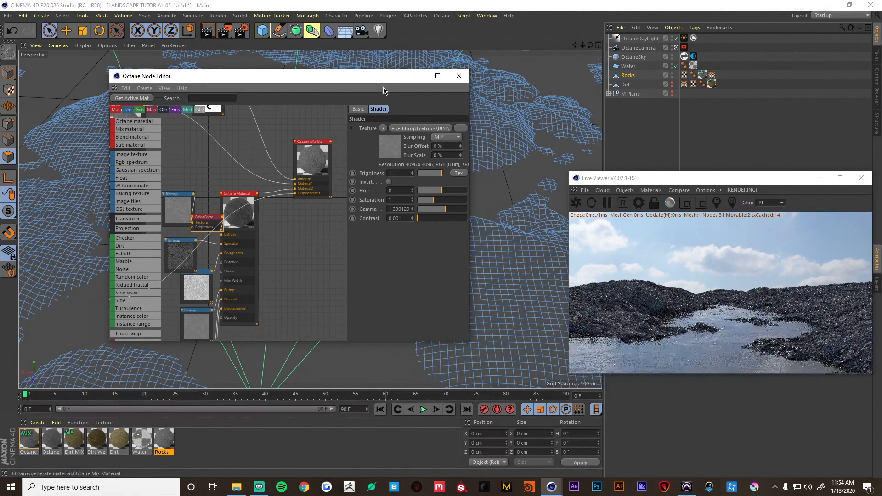
- With the Paint tool, brush Rocks vertex weight along the left and upper shorelines
left_click(457, 76)
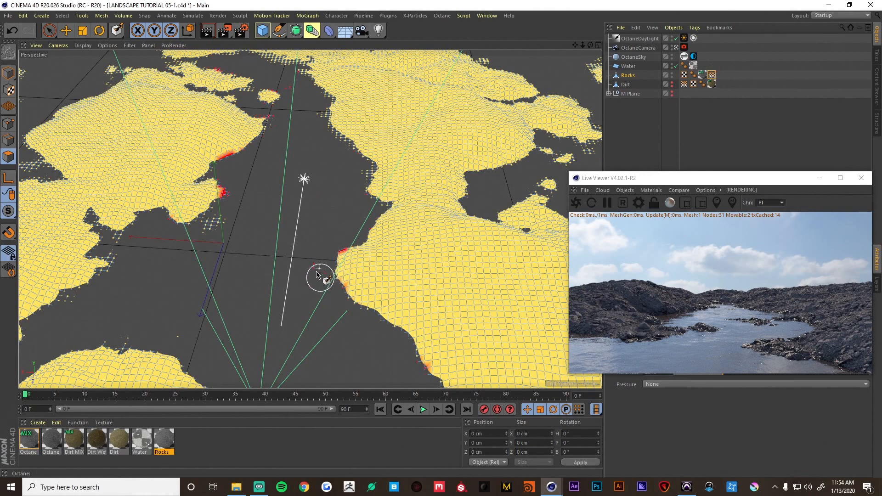
left_click(117, 30)
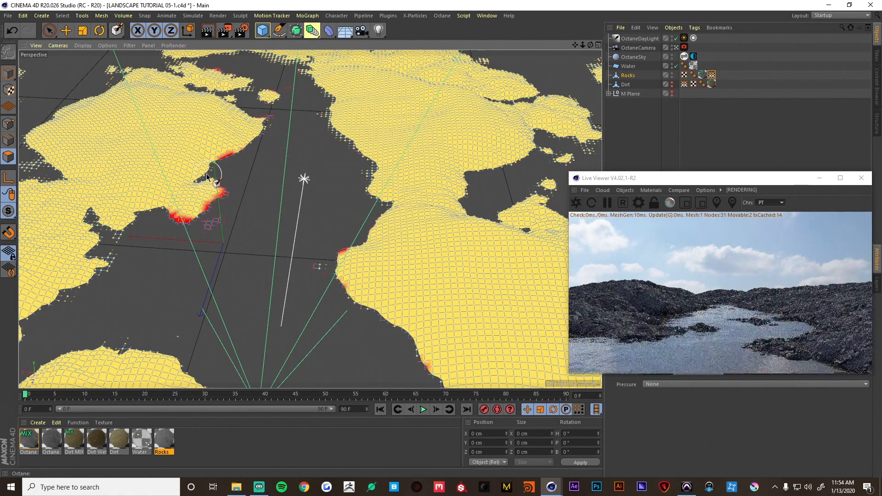
left_click_drag(209, 175, 329, 208)
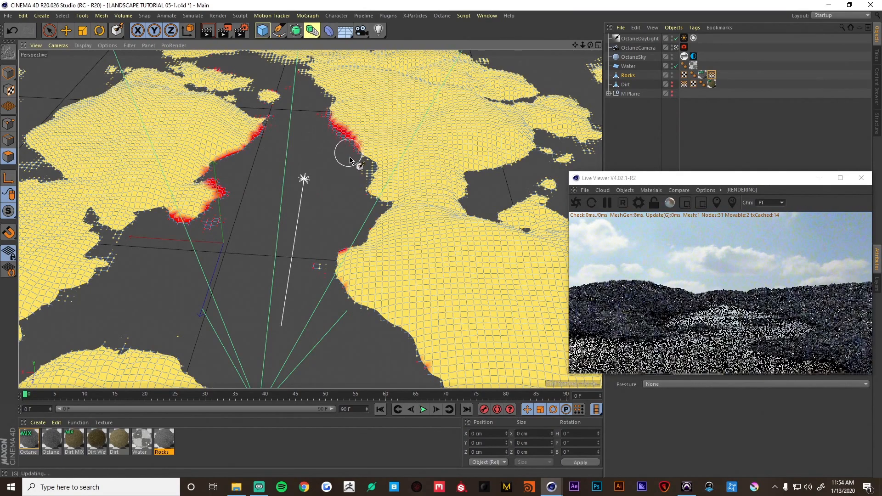
left_click_drag(346, 157, 336, 246)
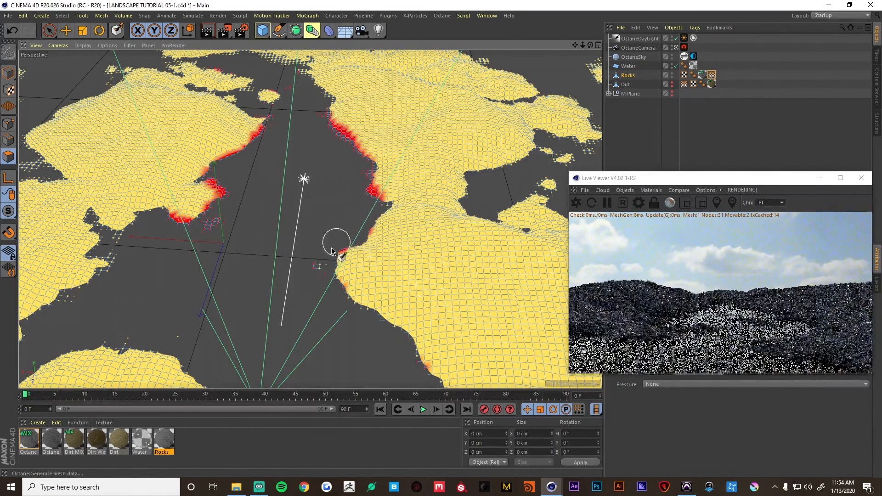
- Paint vertex weight along the lower-right, far and top shoreline edges
left_click_drag(336, 245, 331, 276)
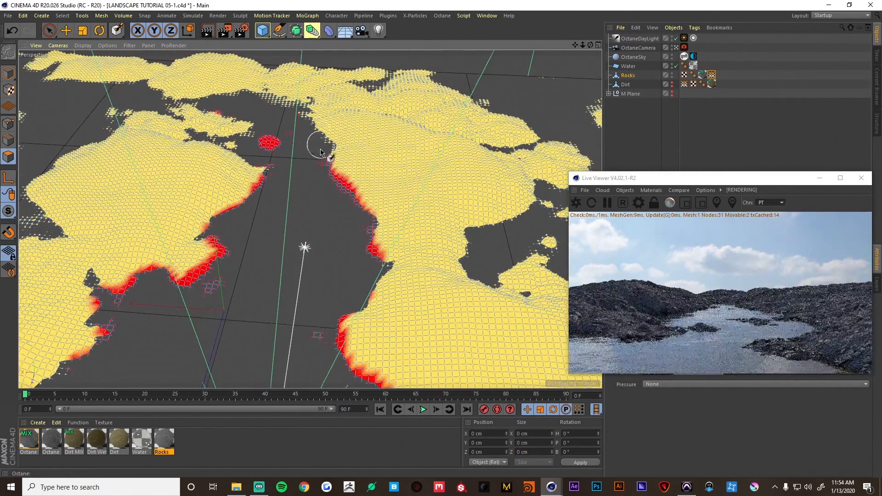
left_click_drag(326, 157, 233, 106)
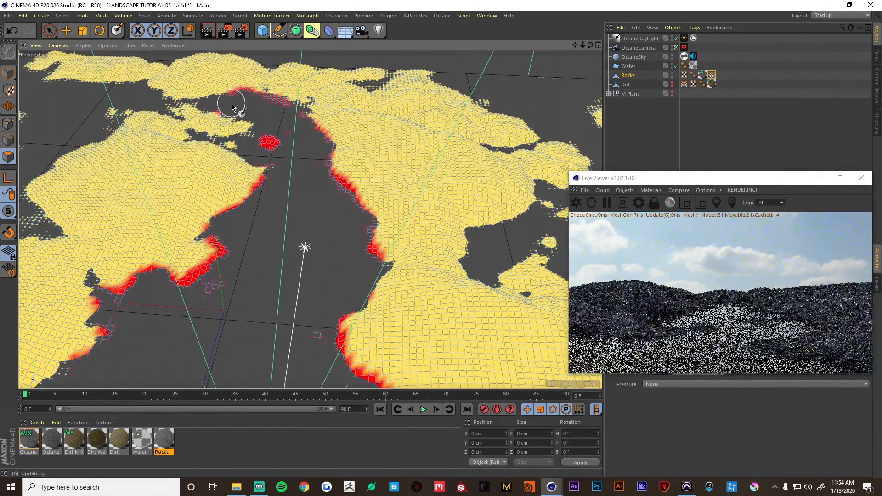
left_click_drag(233, 107, 250, 152)
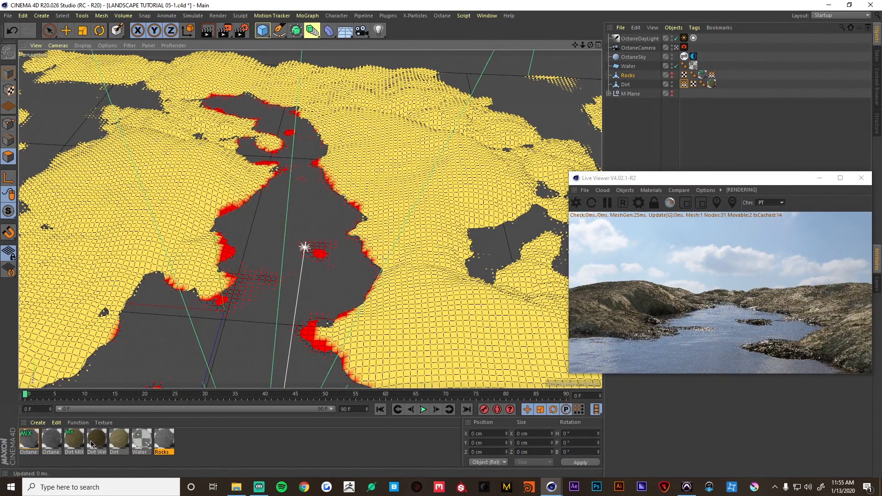
- Lower the Dirt MIX Color Correction Gamma to about 1.226 for wetter-looking soil
left_click(651, 189)
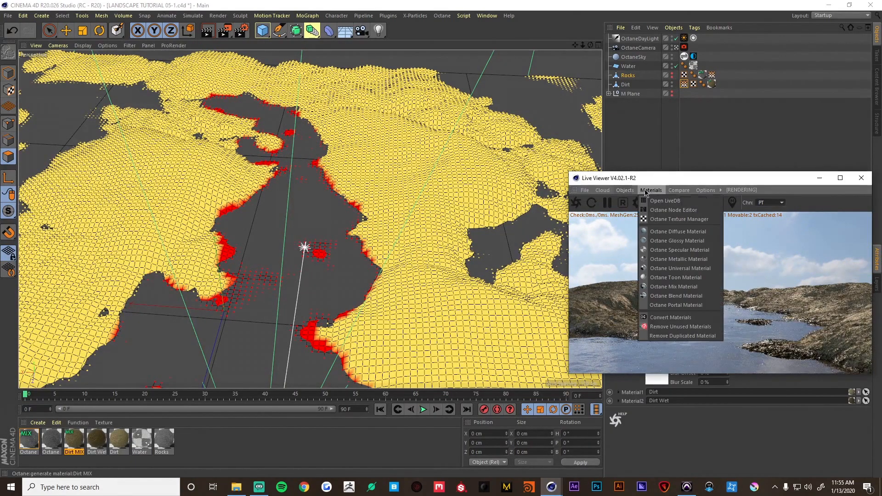
left_click(674, 209)
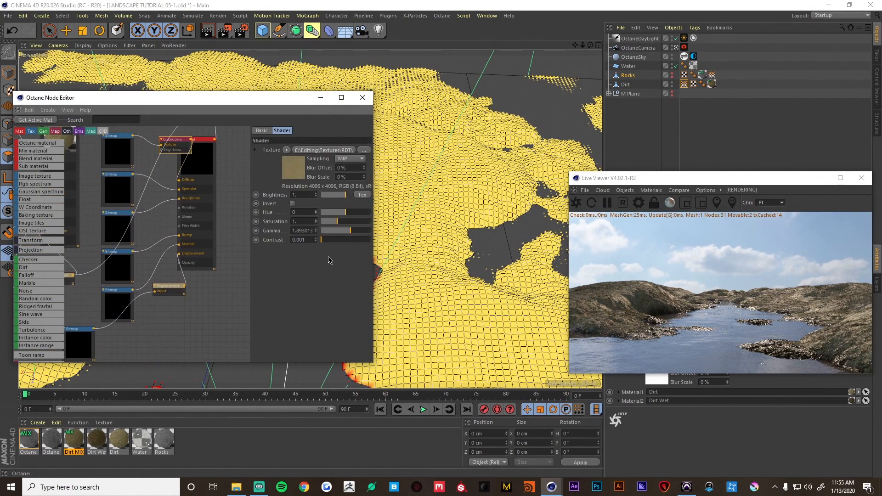
left_click_drag(349, 230, 340, 231)
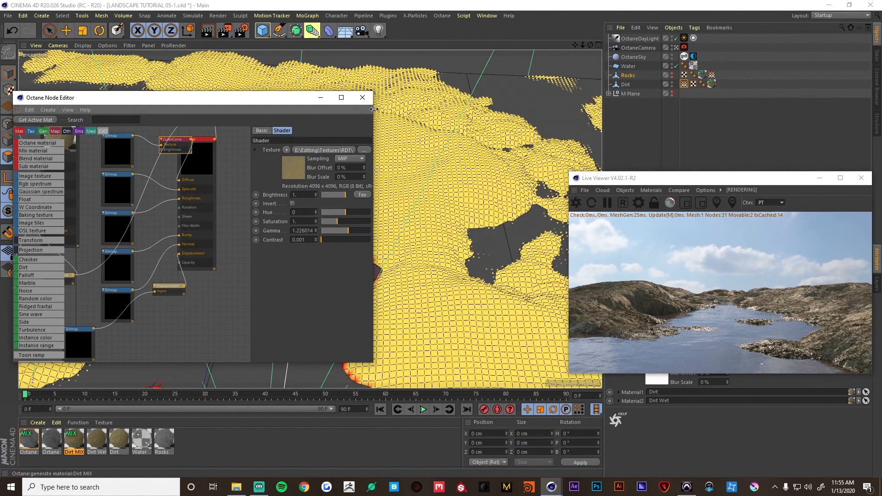
left_click(362, 97)
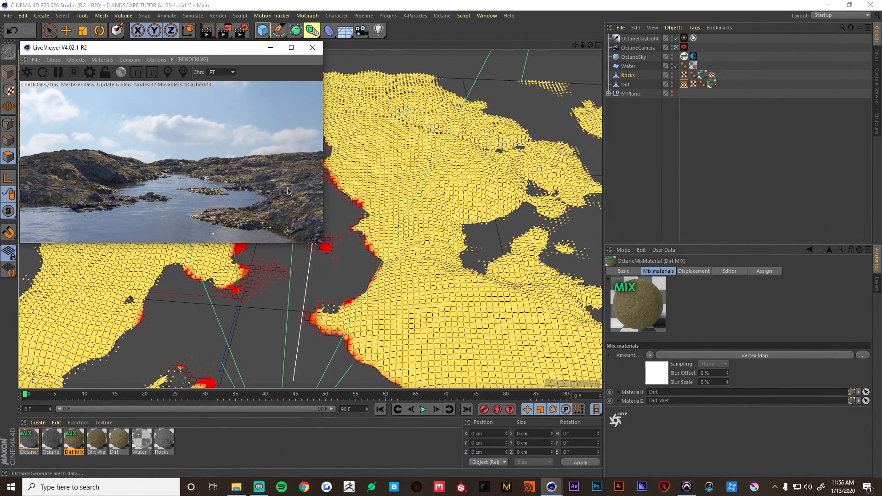
mouse_move(350, 212)
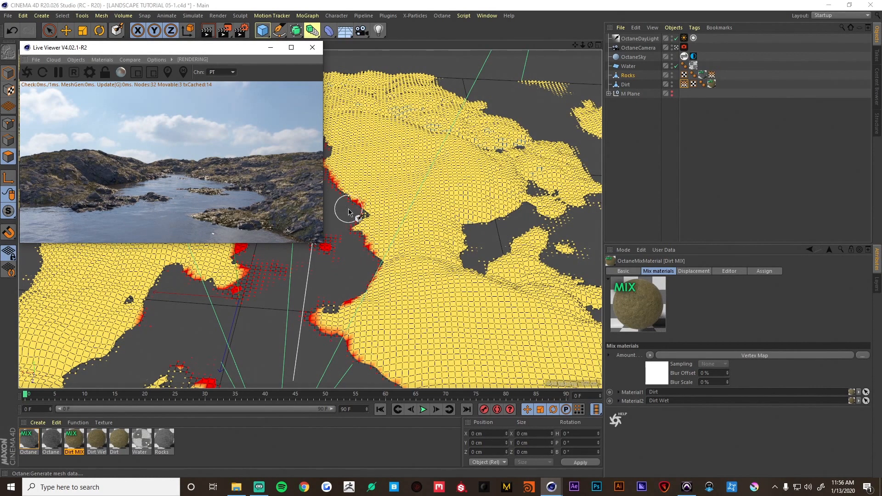